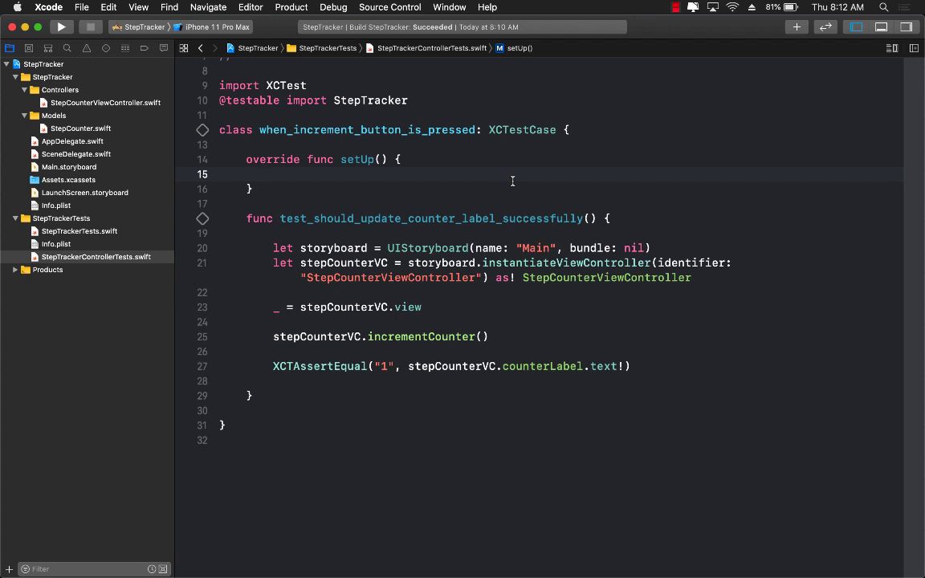
# Step: Open the StepTracker project settings and begin adding a new target via Editor > Add Target
pyautogui.click(267, 174)
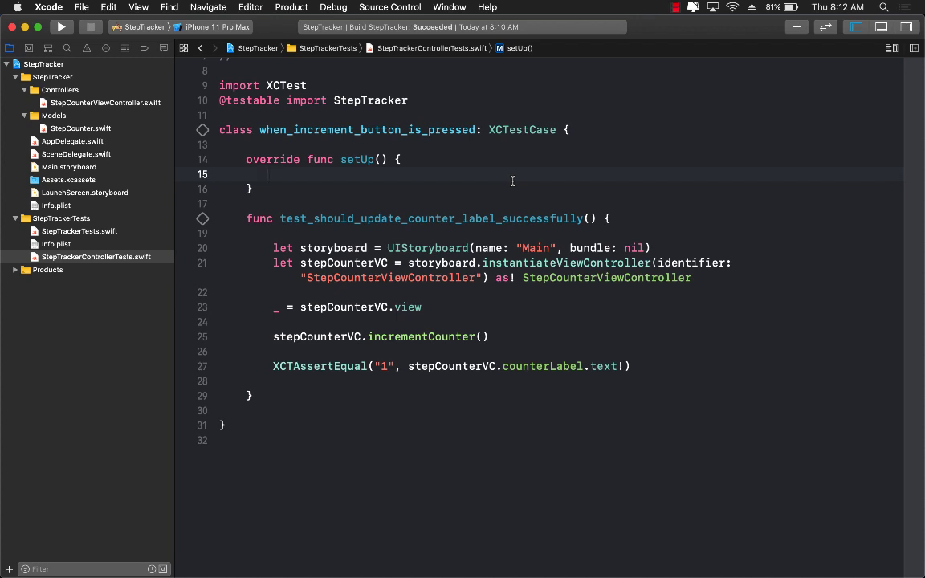
pyautogui.moveTo(331, 294)
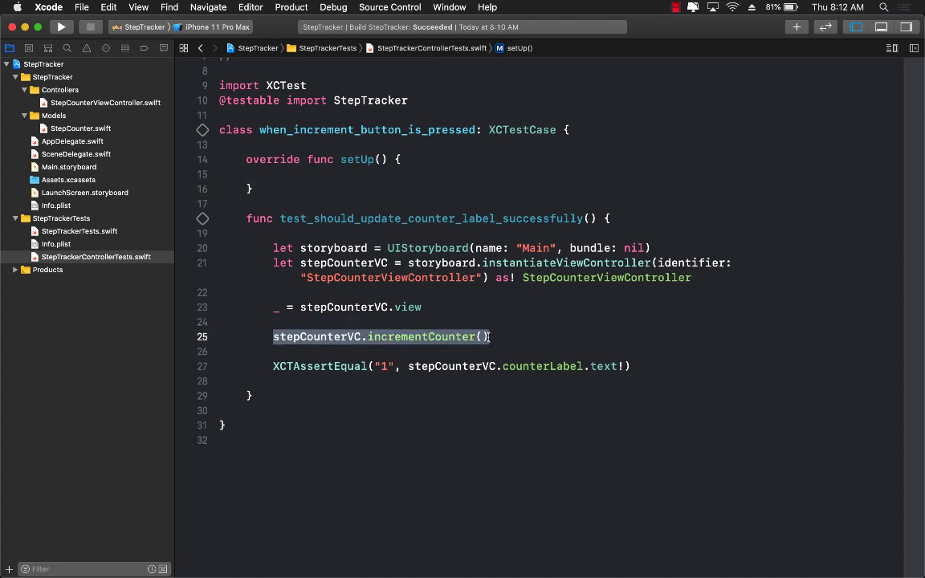
pyautogui.click(379, 277)
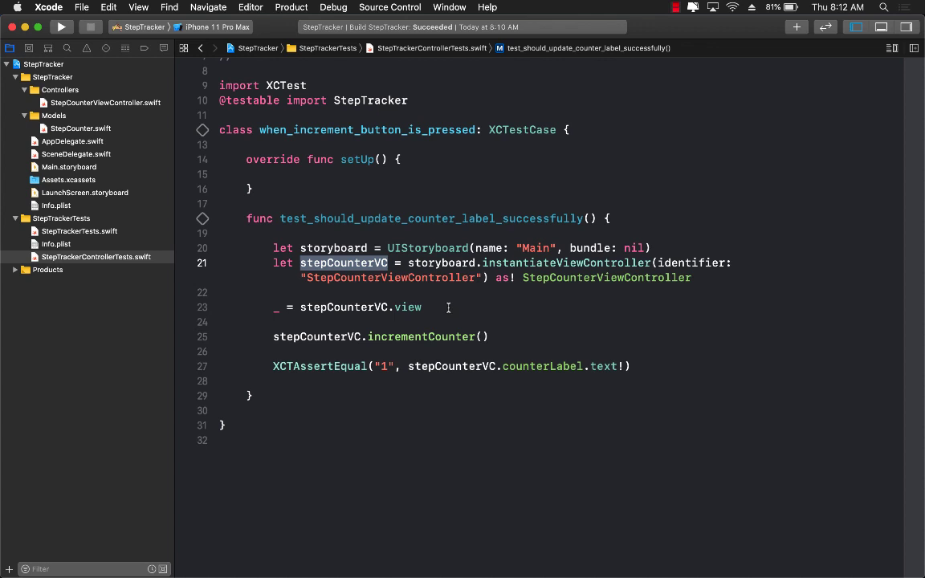
pyautogui.scroll(3)
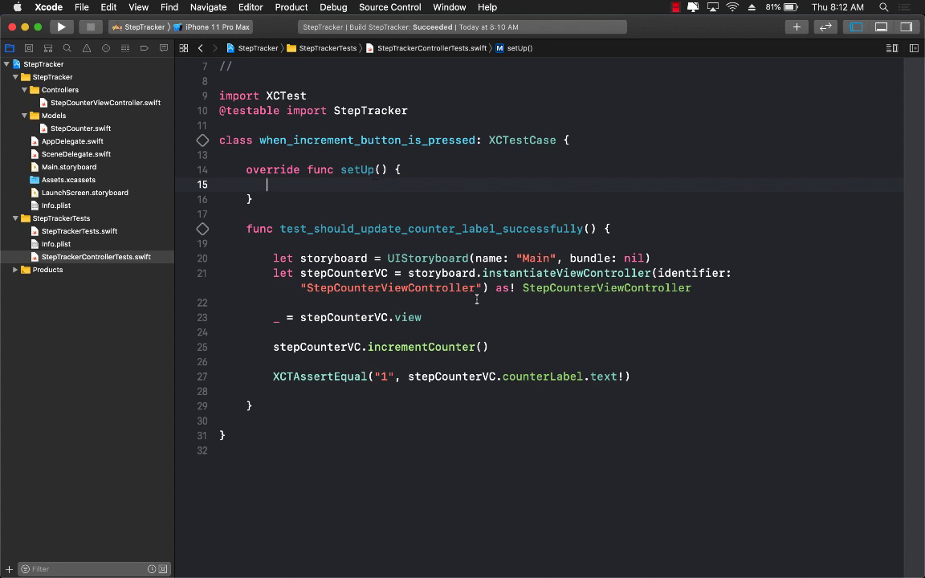
pyautogui.doubleClick(603, 376)
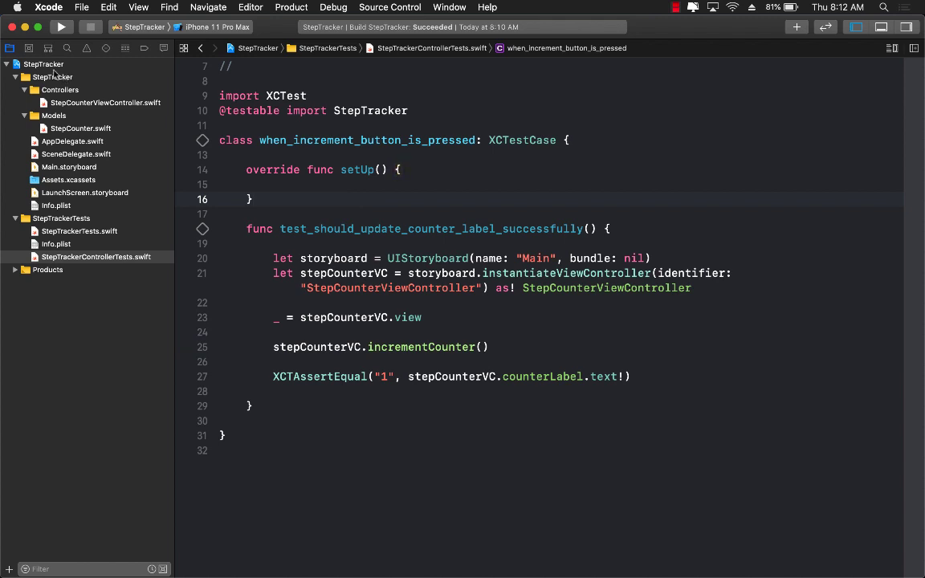
pyautogui.click(42, 64)
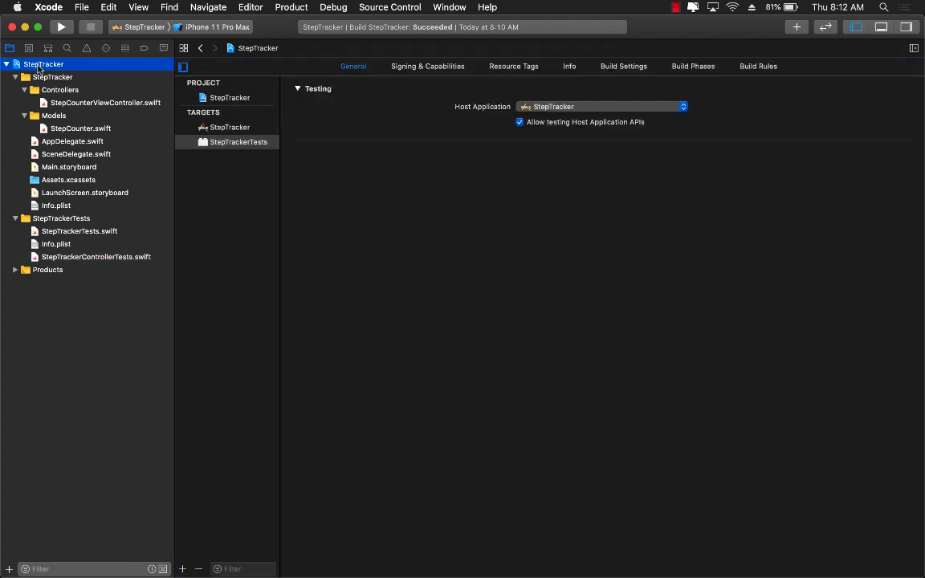
pyautogui.click(250, 8)
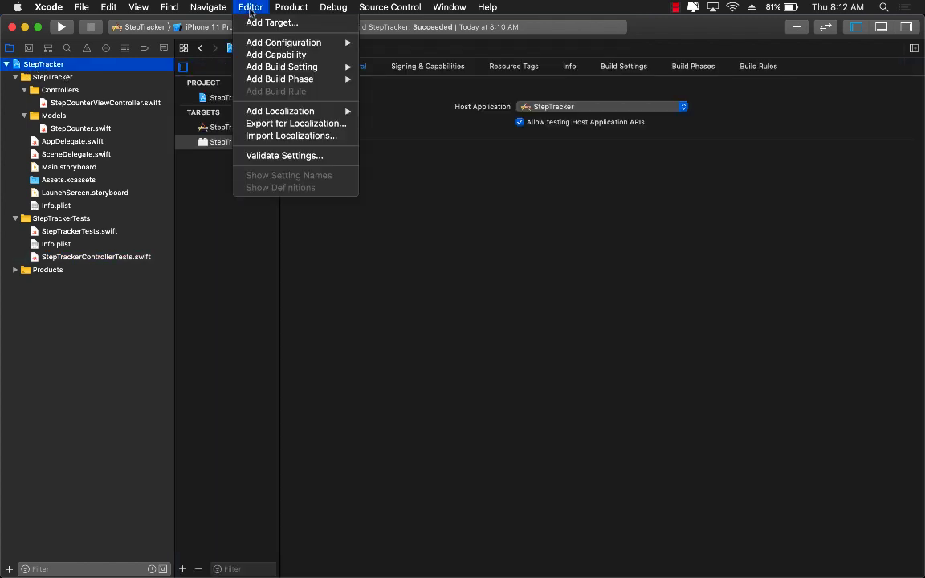
pyautogui.moveTo(271, 22)
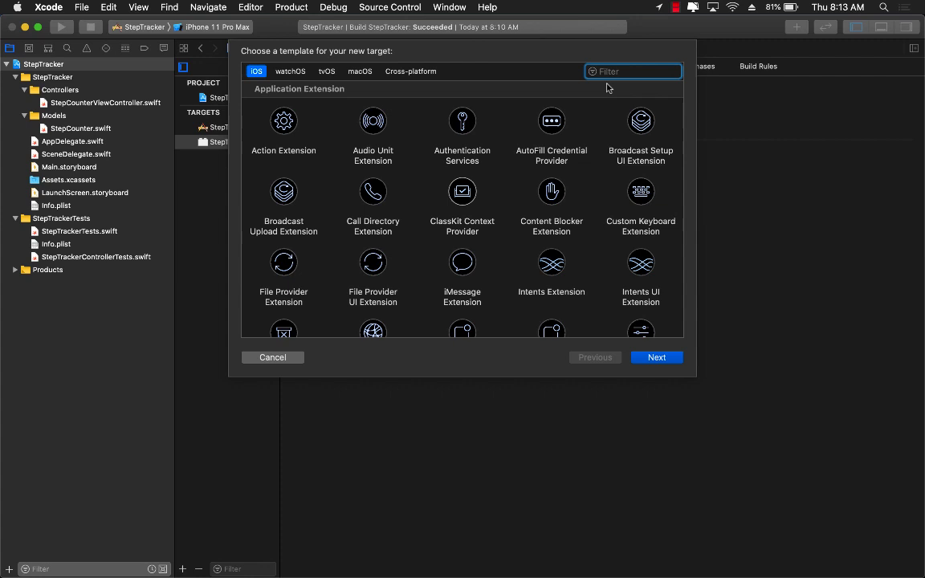
# Step: Filter templates by 'test' and continue with the UI Testing Bundle template
pyautogui.write('test')
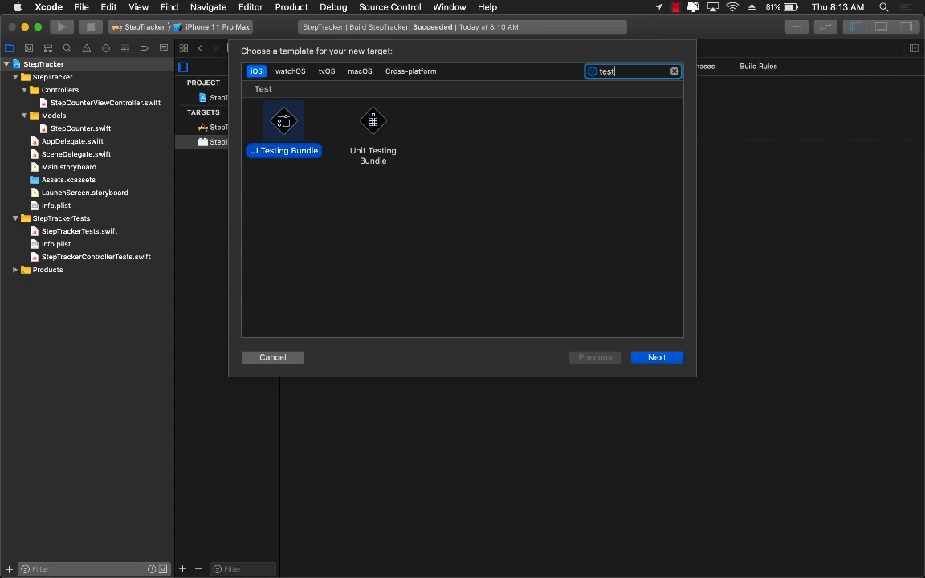
pyautogui.moveTo(277, 163)
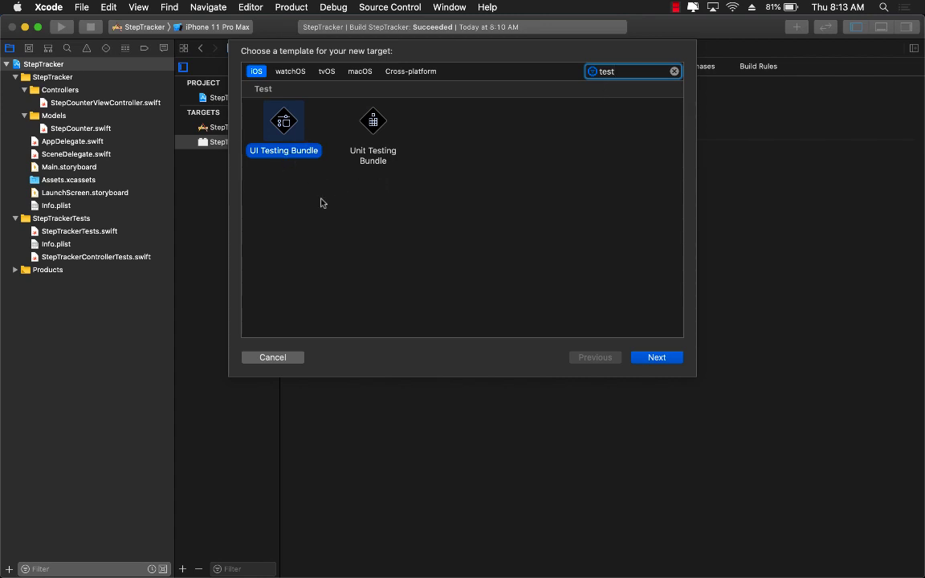
pyautogui.click(656, 358)
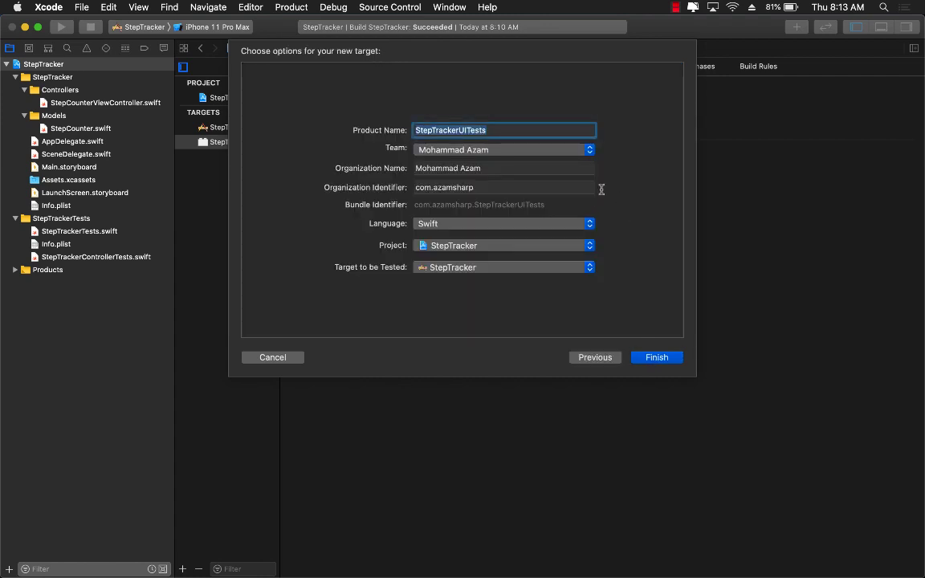
# Step: Finish creating StepTrackerUITests with its default product name and expand its group in the navigator
pyautogui.click(485, 130)
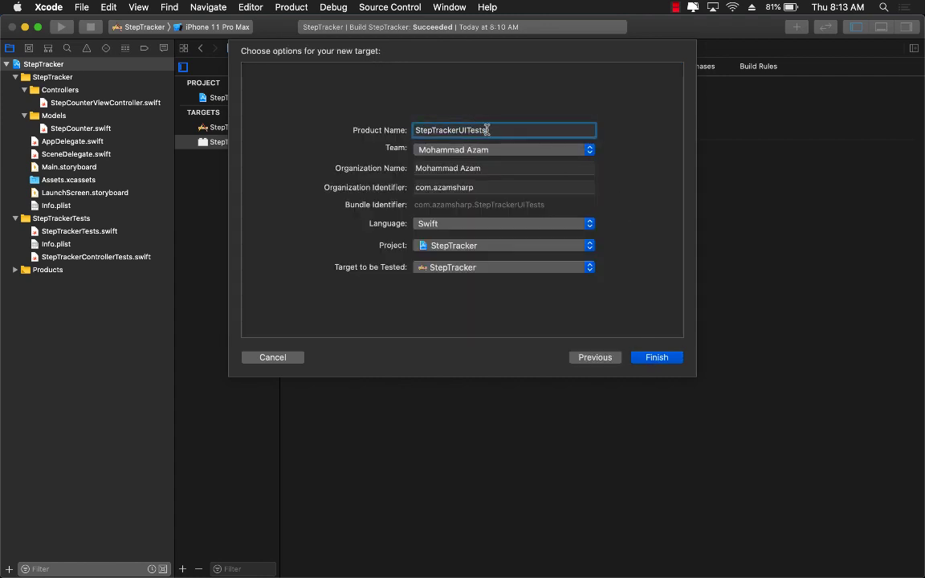
pyautogui.moveTo(638, 336)
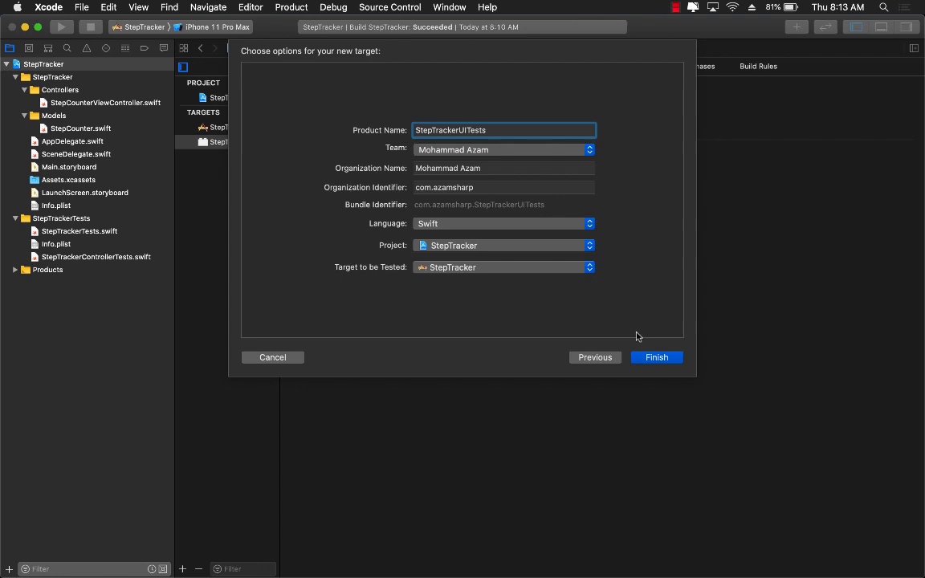
pyautogui.click(655, 357)
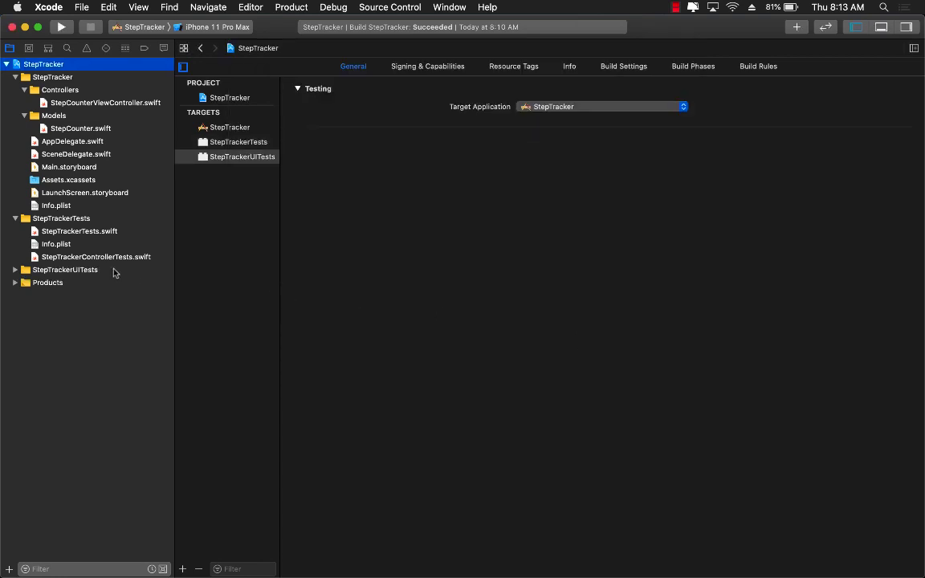
pyautogui.click(15, 269)
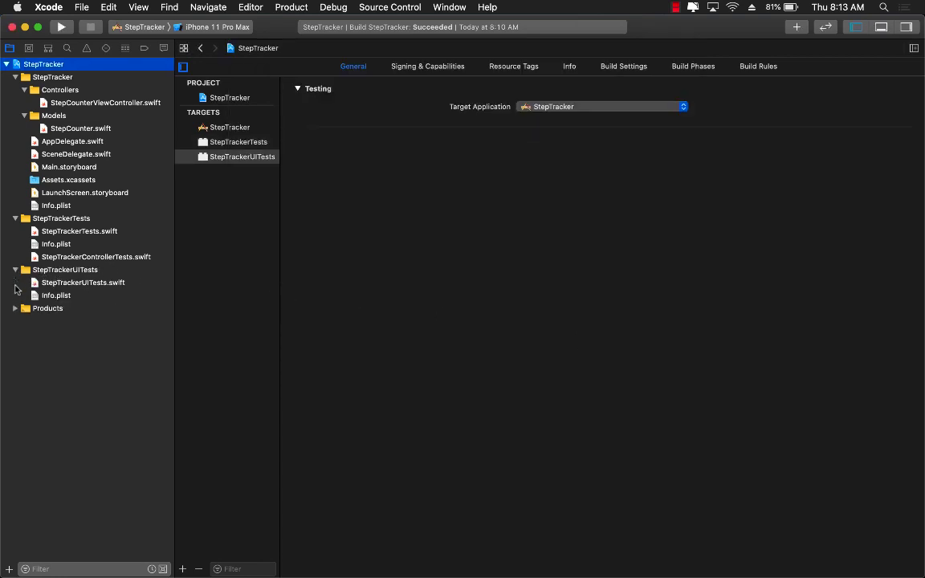
# Step: Open StepTrackerUITests.swift and delete tearDown and the first setUp boilerplate comments
pyautogui.click(82, 283)
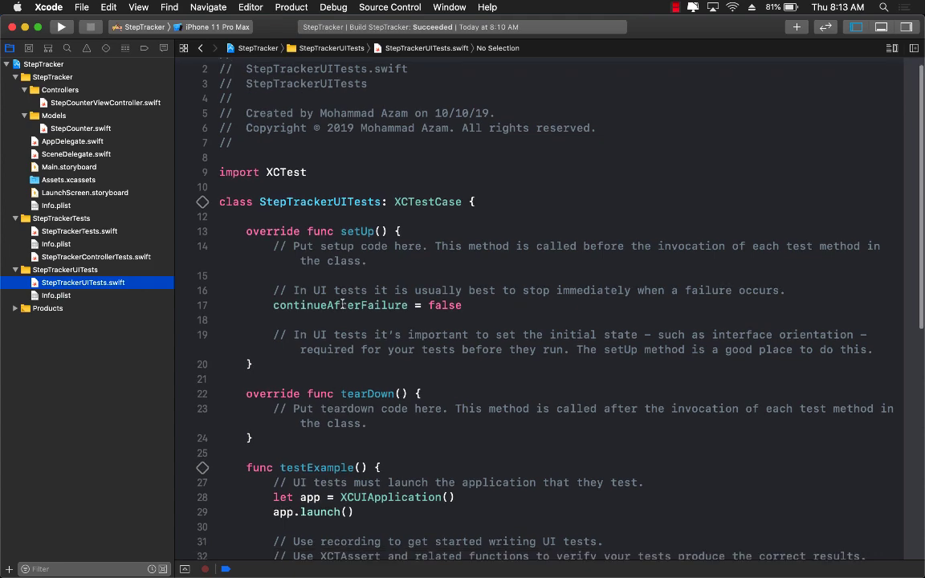
pyautogui.scroll(-3)
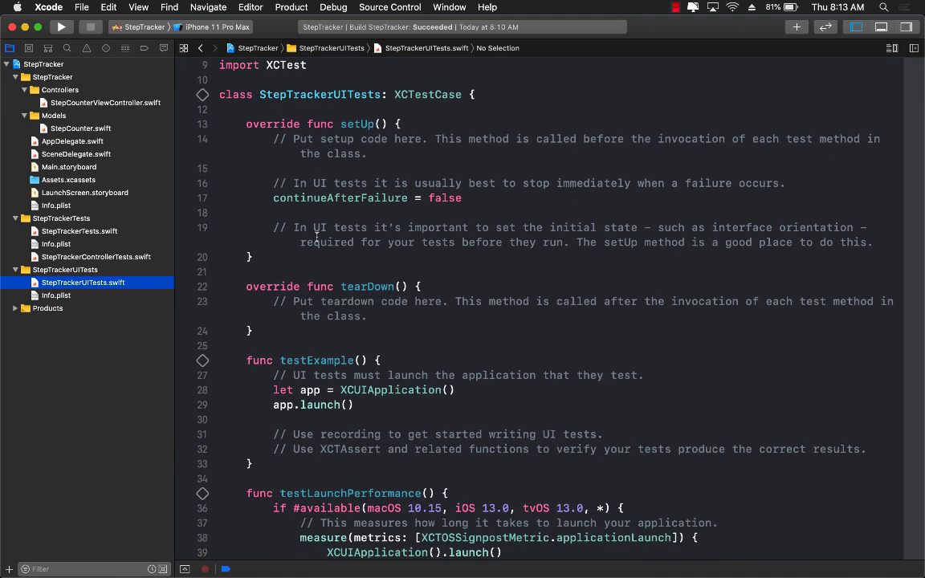
pyautogui.scroll(-3)
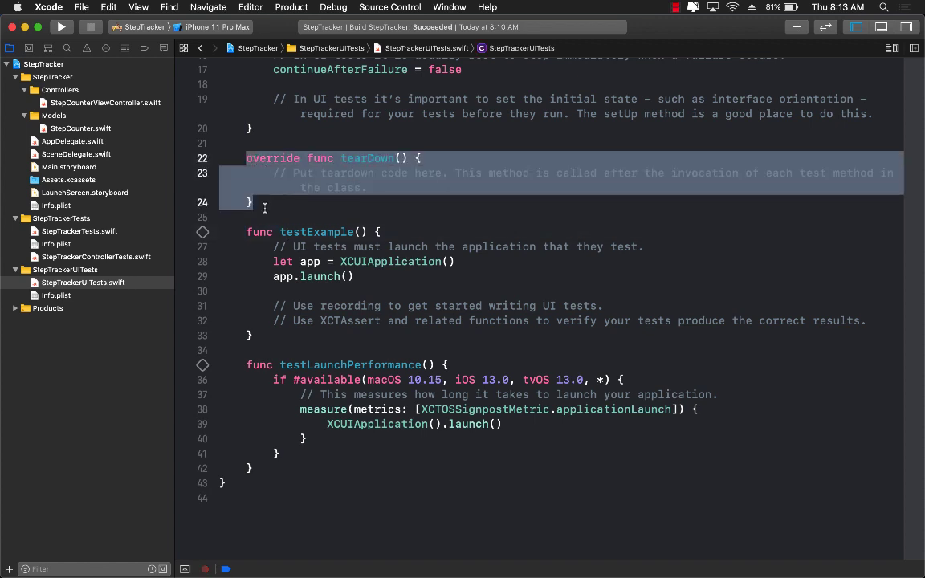
pyautogui.press('delete')
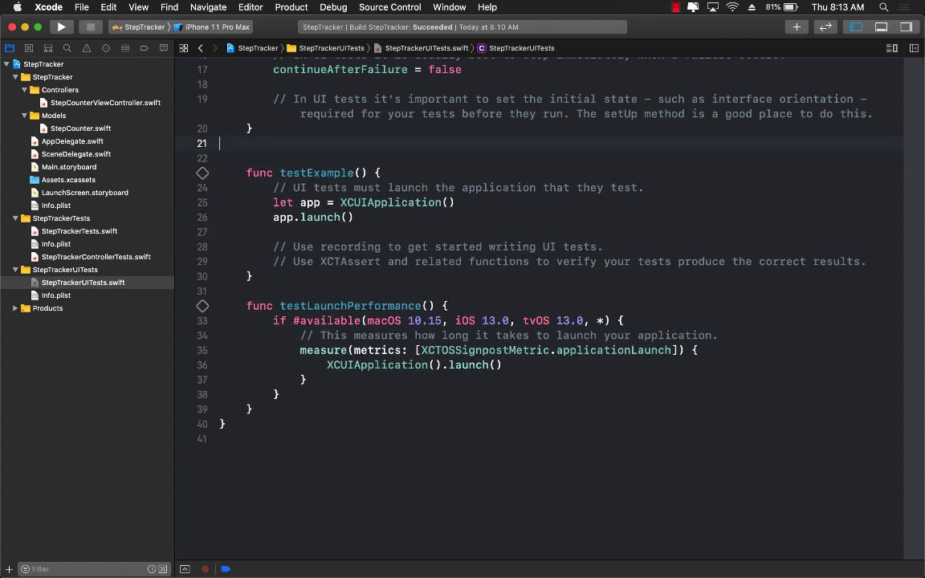
pyautogui.scroll(3)
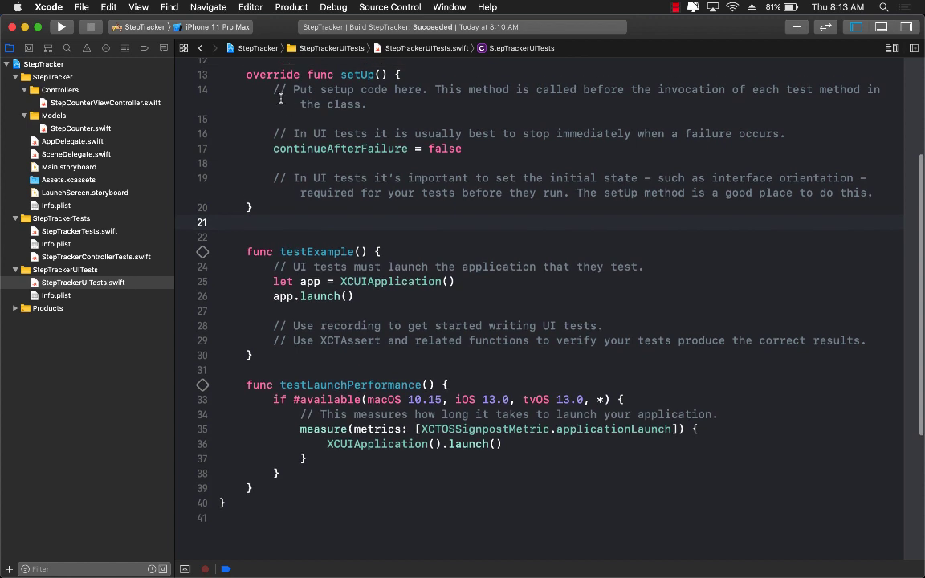
pyautogui.scroll(3)
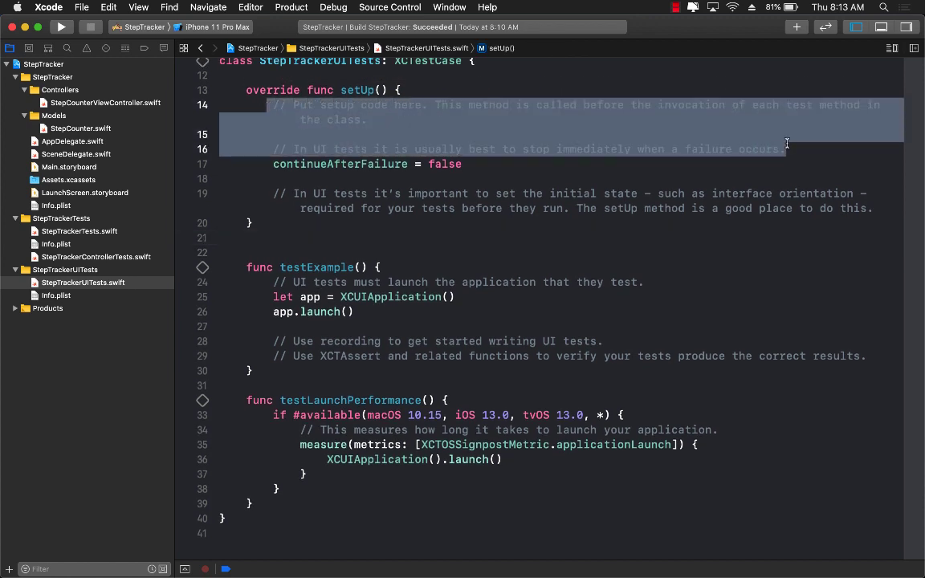
pyautogui.press('delete')
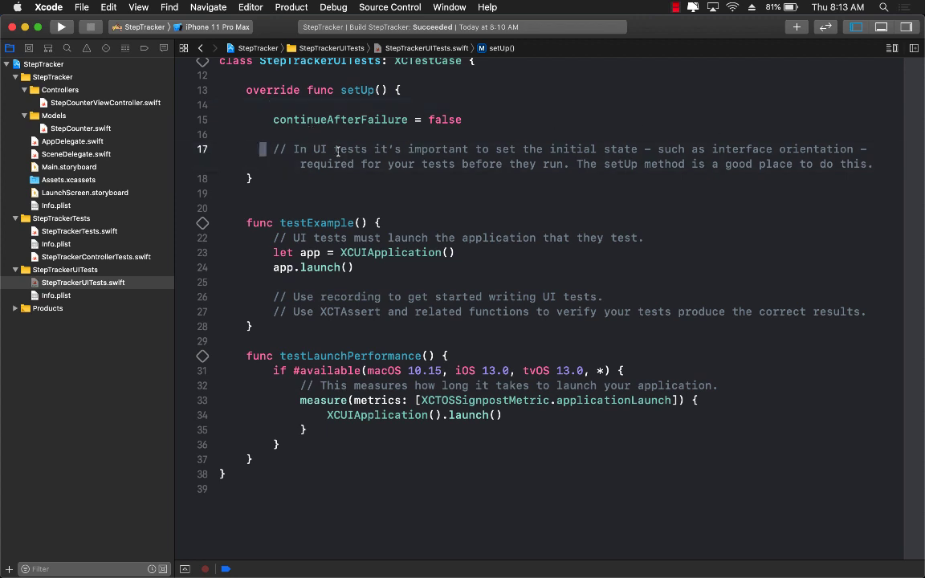
# Step: Delete the remaining setUp comment, testLaunchPerformance, and testExample's launch and recording comments
pyautogui.moveTo(273, 149); pyautogui.dragTo(871, 164)
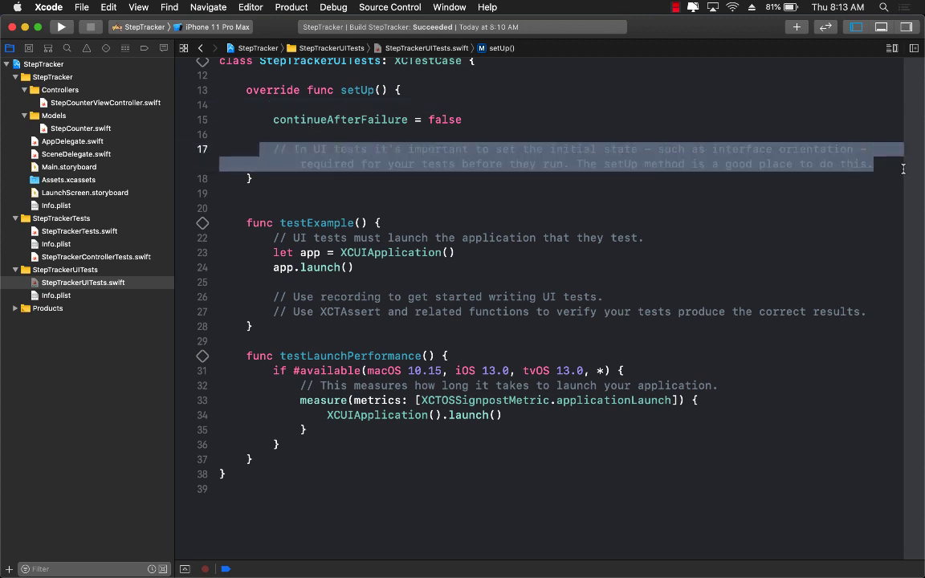
pyautogui.press('delete')
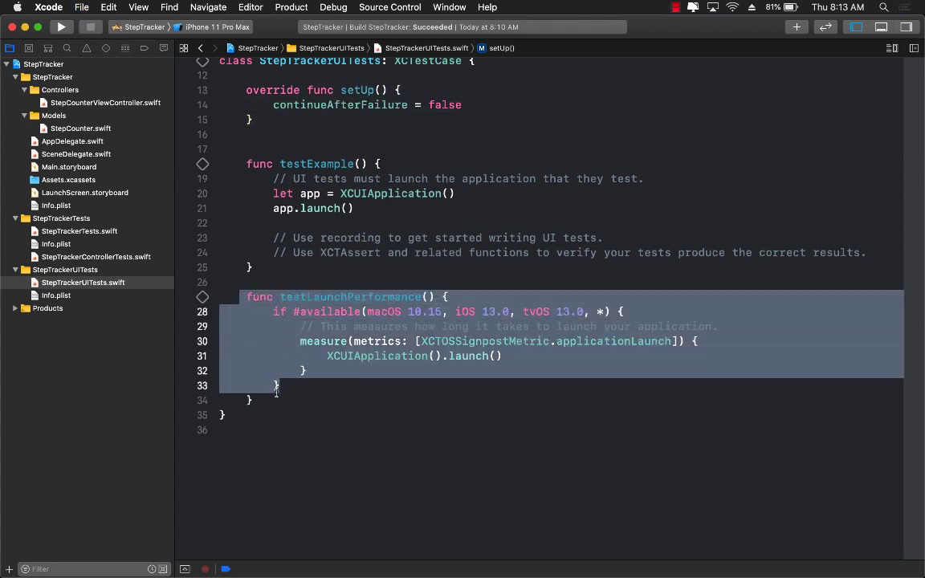
pyautogui.press('delete')
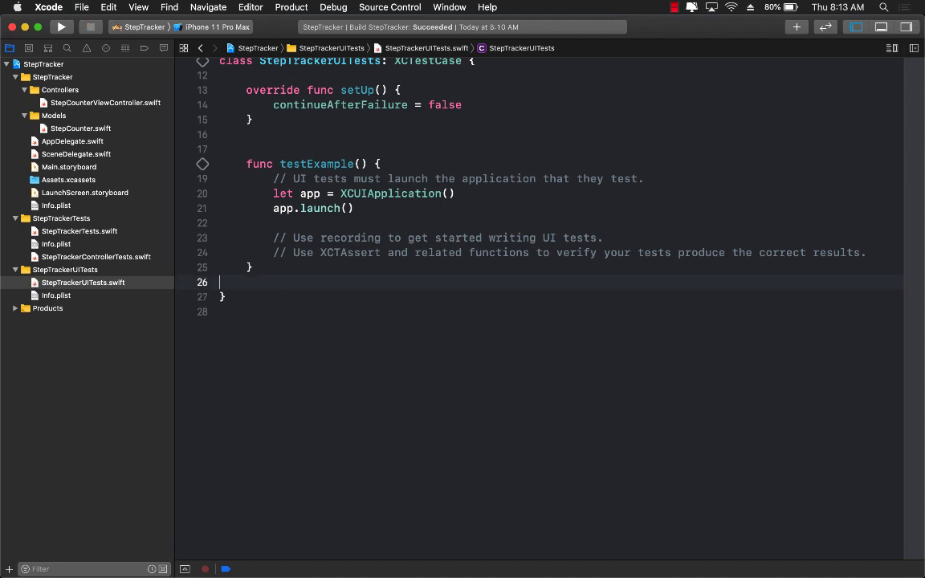
pyautogui.tripleClick(453, 178)
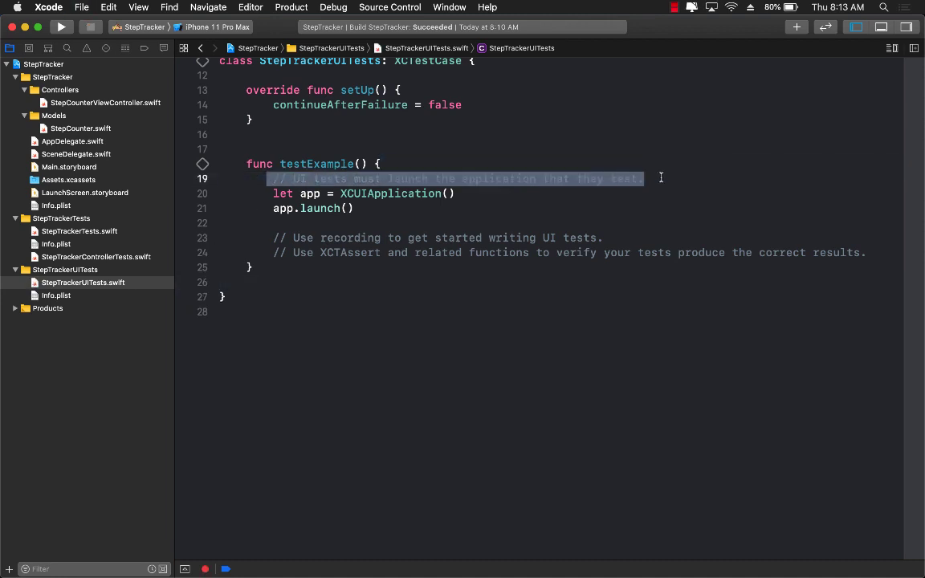
pyautogui.press('delete')
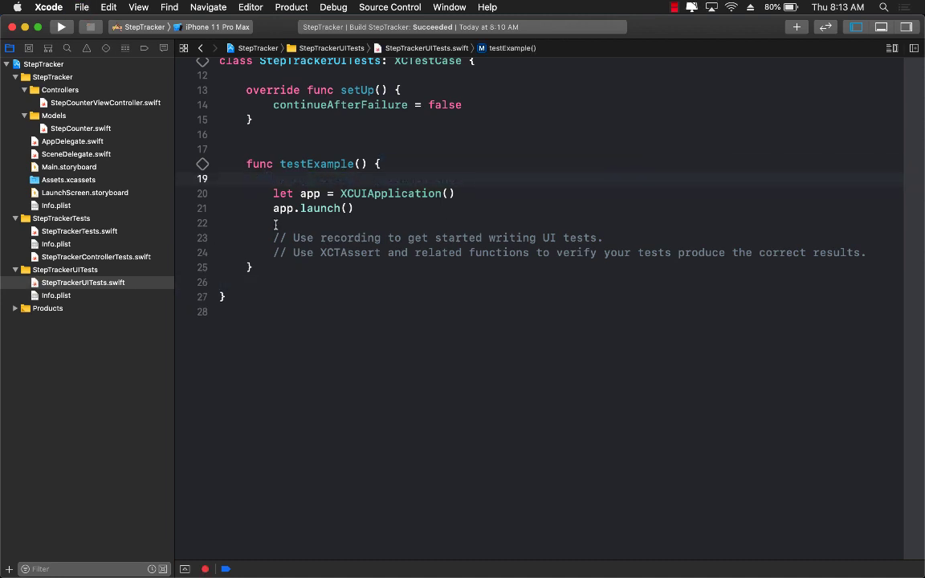
pyautogui.moveTo(274, 238); pyautogui.dragTo(866, 252)
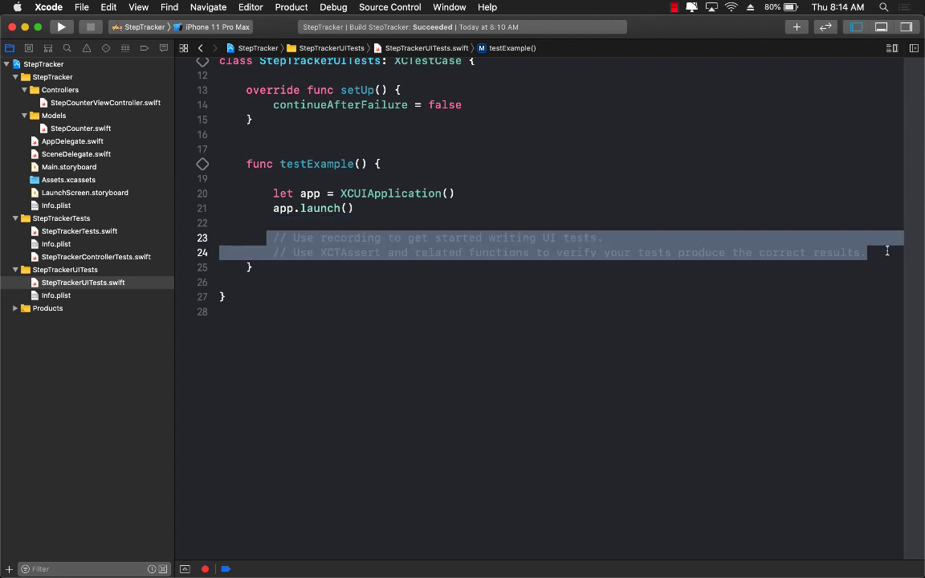
pyautogui.press('Delete')
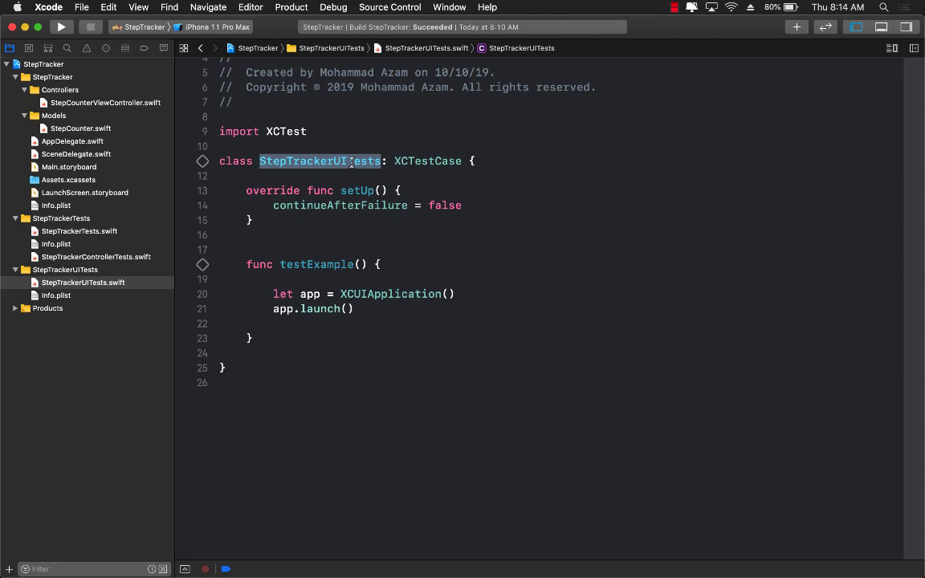
pyautogui.click(399, 190)
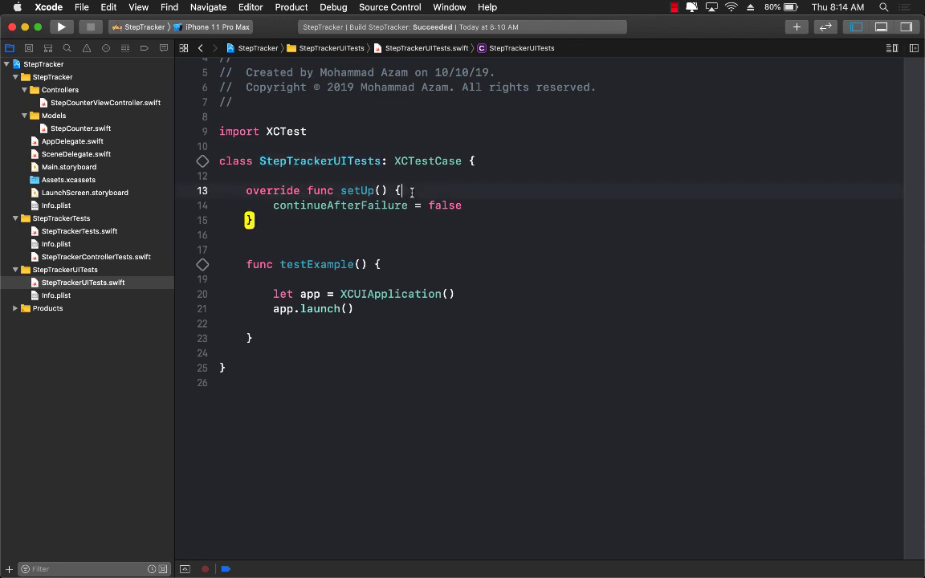
pyautogui.doubleClick(320, 160)
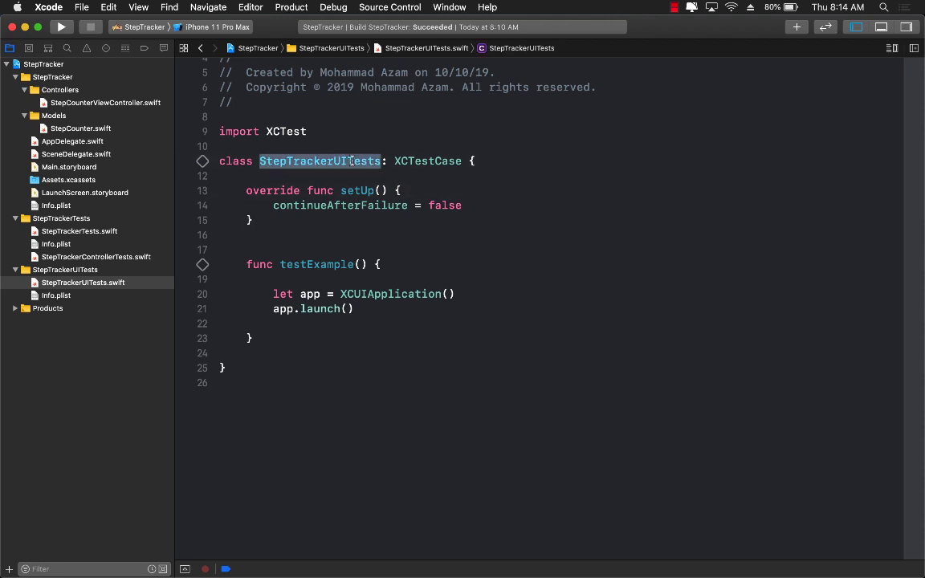
pyautogui.click(68, 166)
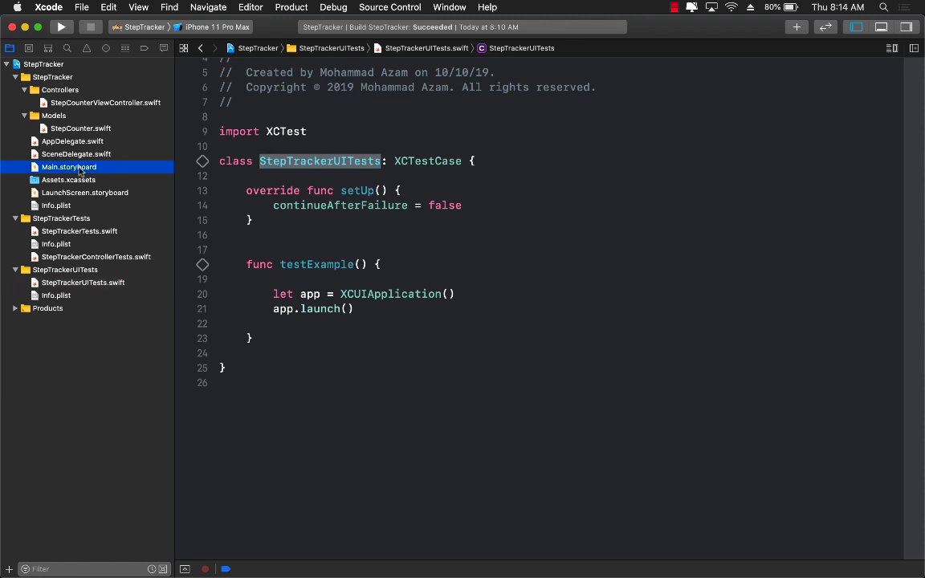
pyautogui.click(69, 166)
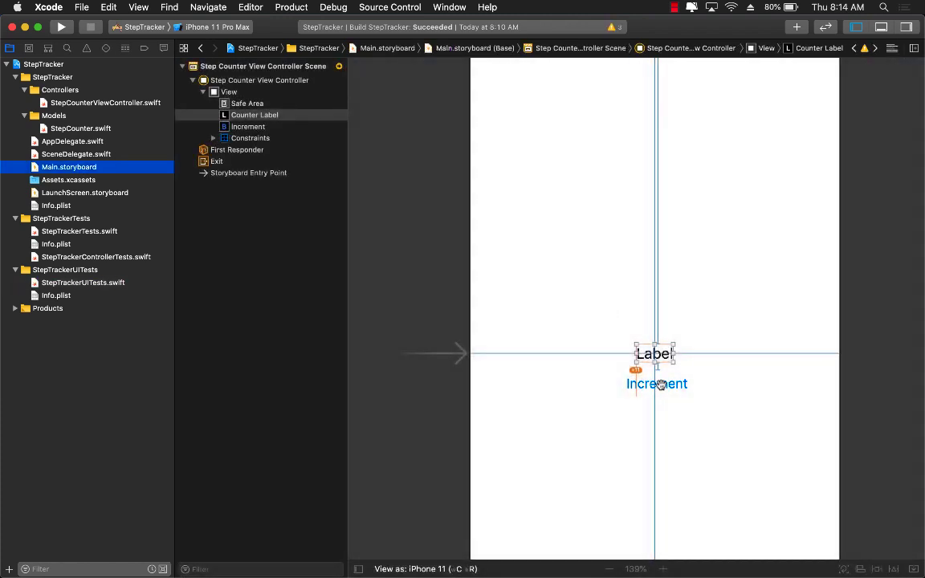
pyautogui.click(656, 383)
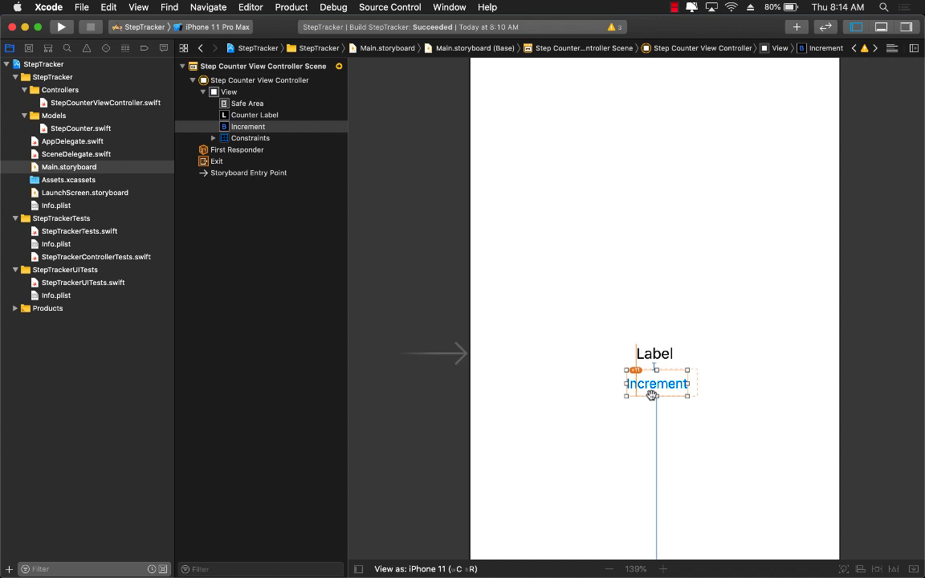
pyautogui.click(654, 353)
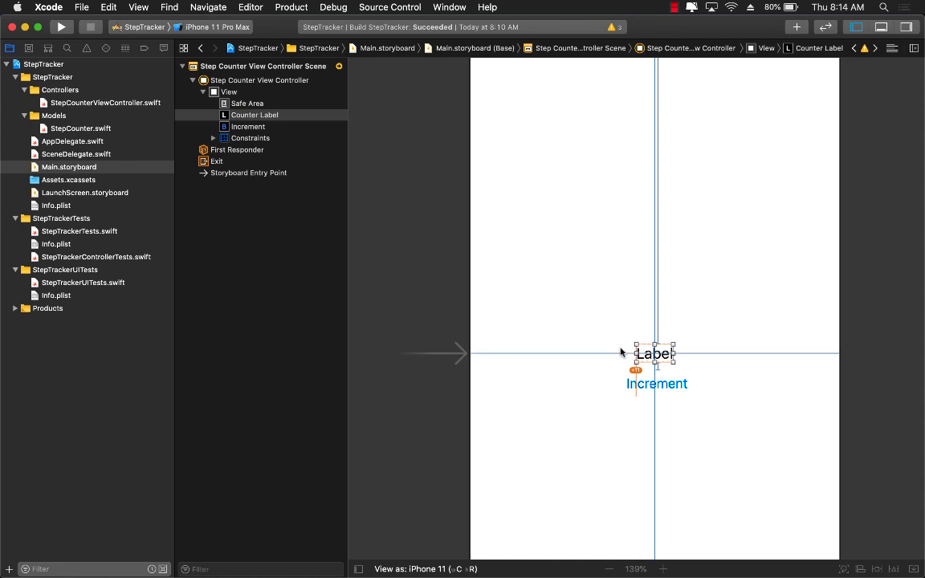
pyautogui.moveTo(108, 279)
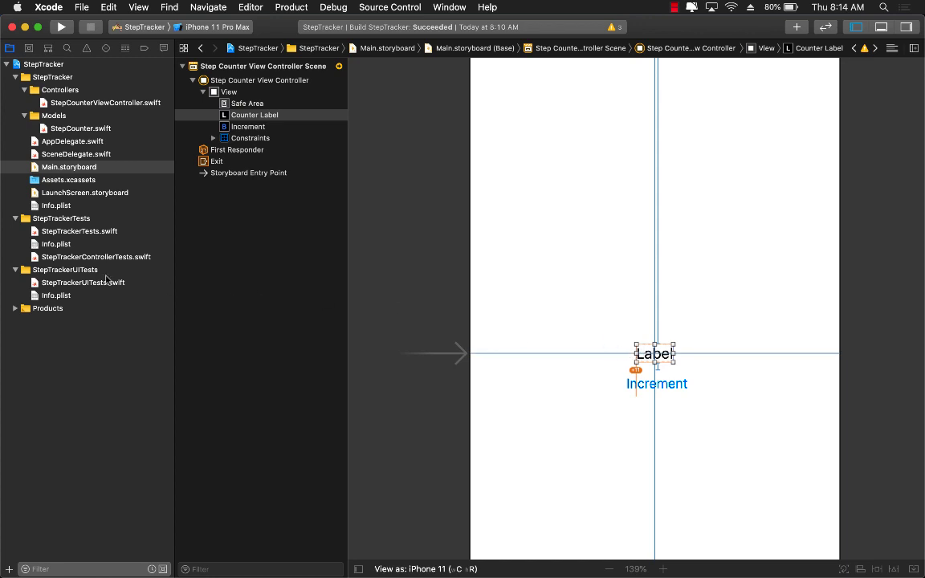
pyautogui.click(83, 282)
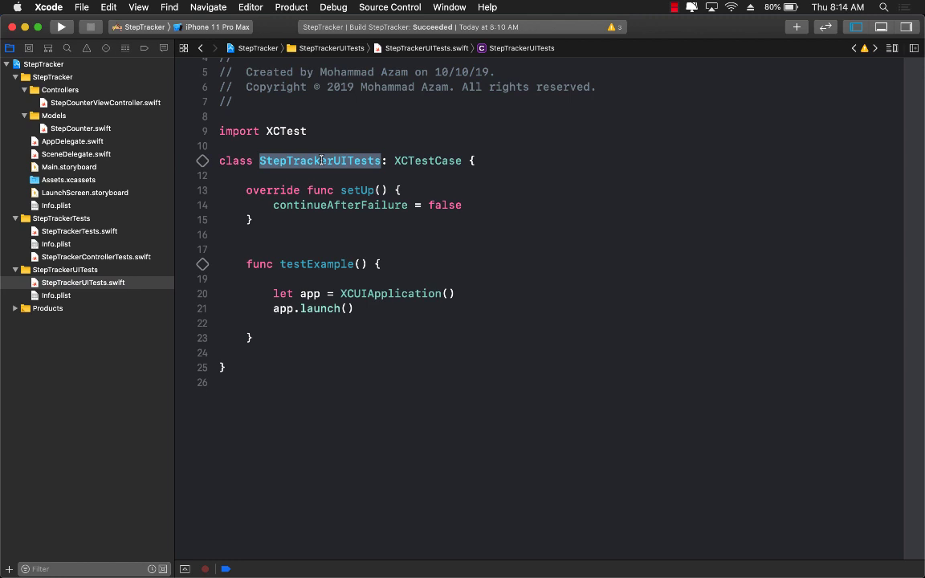
# Step: Rename the test class to when_increment_button_is_pressed
pyautogui.write('weh')
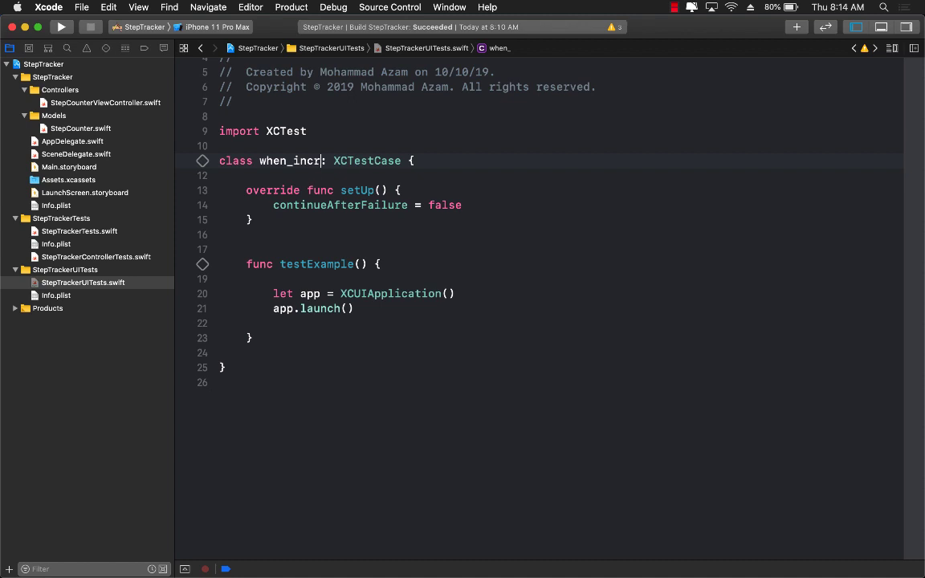
pyautogui.write('ement_button')
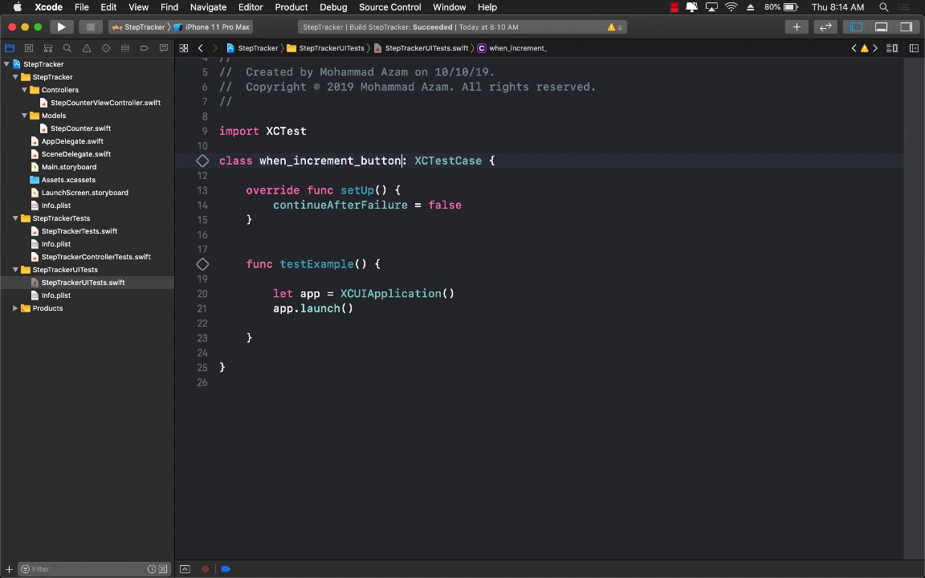
pyautogui.write('_is_pres')
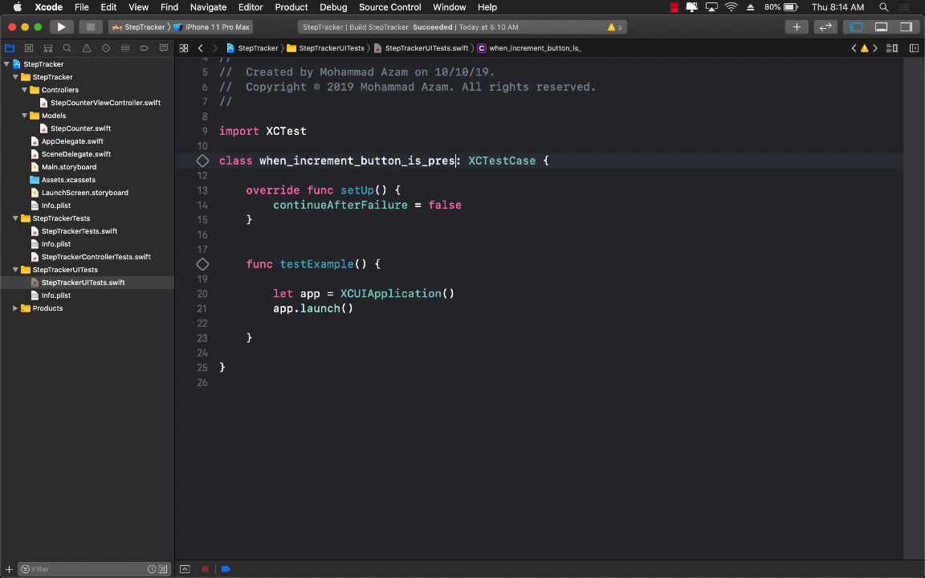
pyautogui.write('sed')
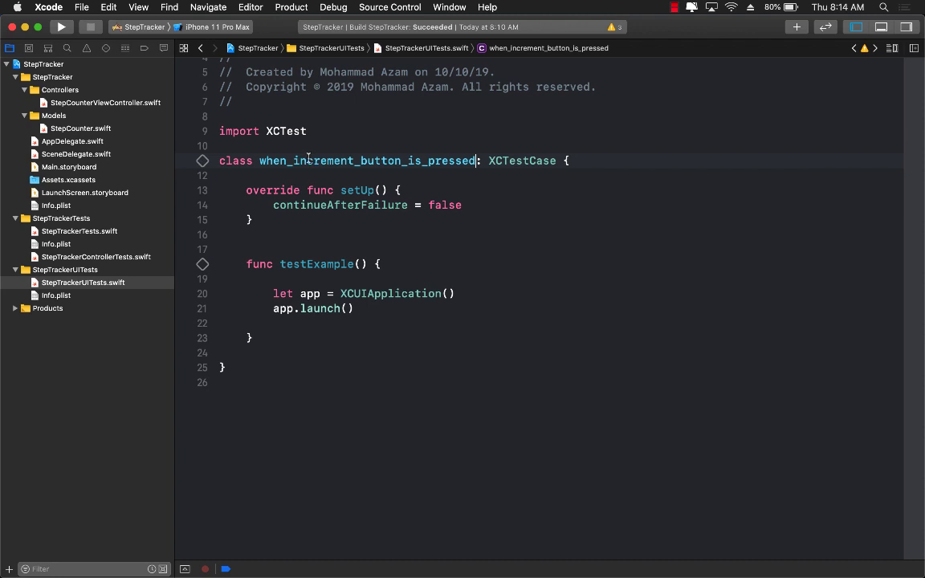
# Step: Rename testExample to test_should_update_label_successfully
pyautogui.doubleClick(367, 161)
pyautogui.write('_should_')
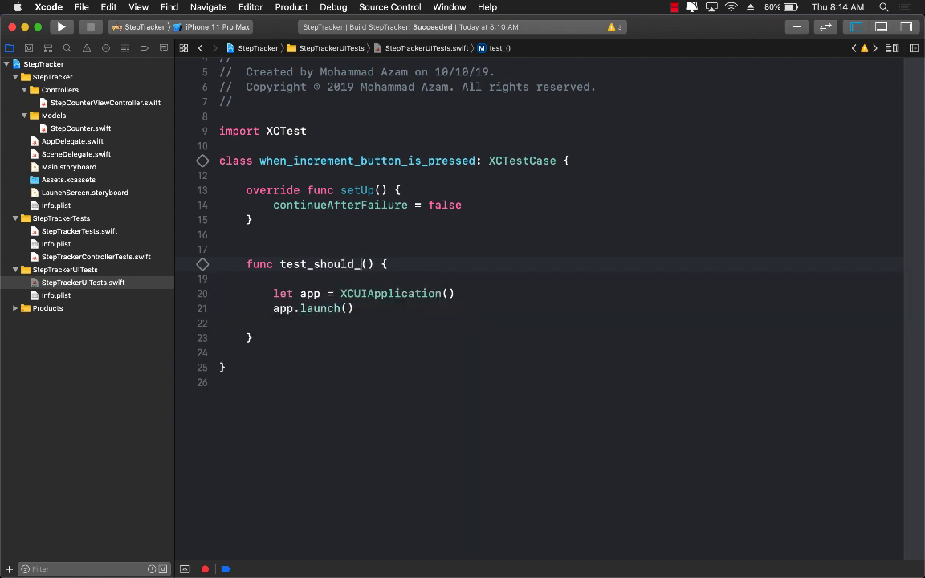
pyautogui.write('update_')
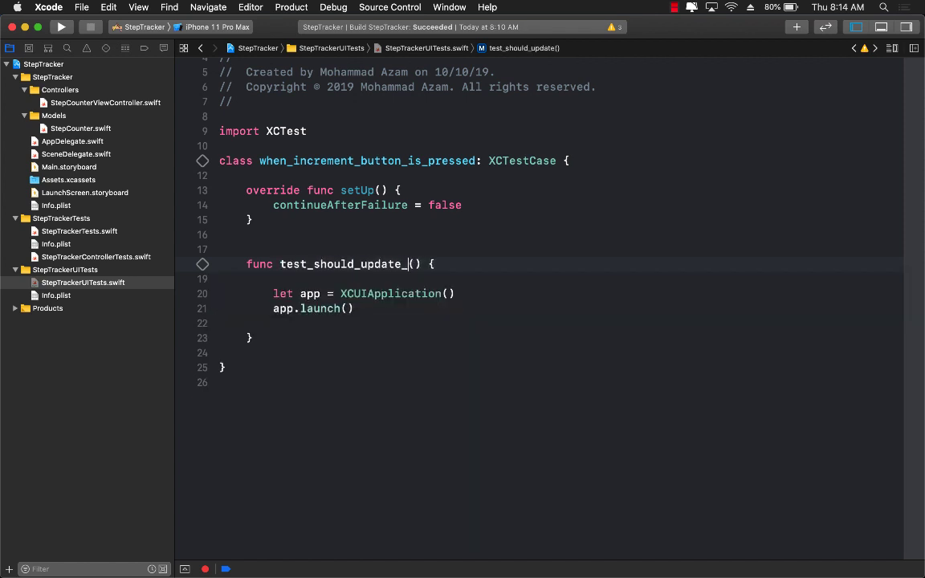
pyautogui.write('label_suc')
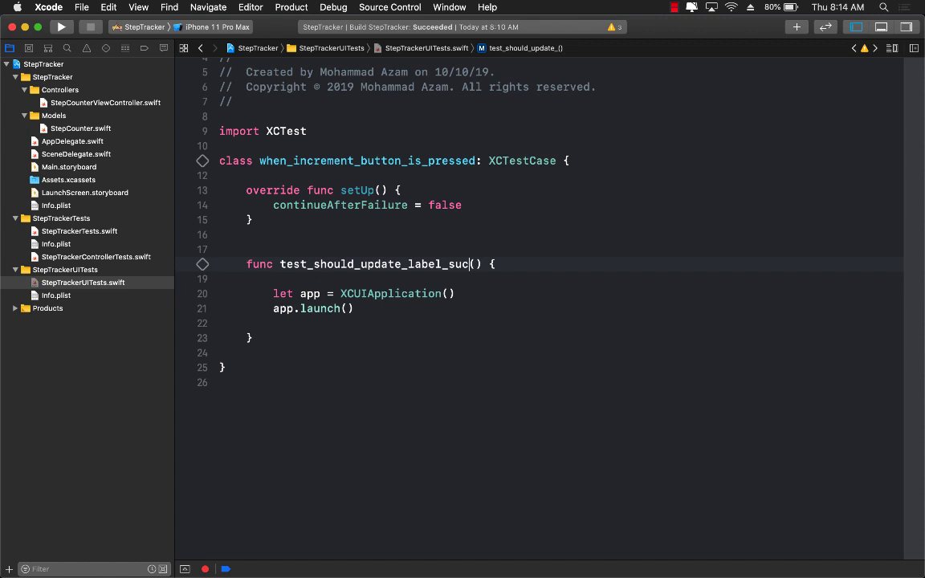
pyautogui.write('cessfully')
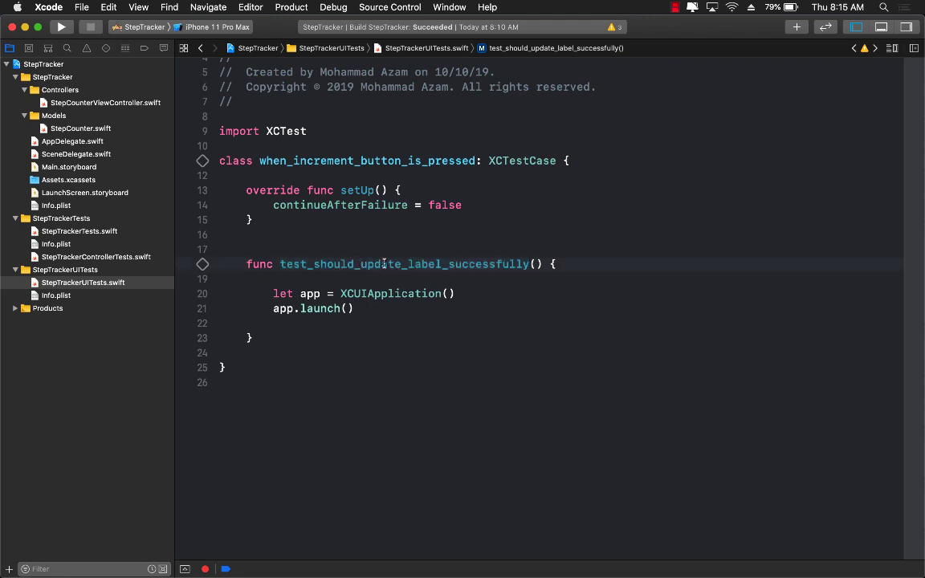
# Step: Insert 'increment_' before 'update' in the test method name
pyautogui.scroll(3)
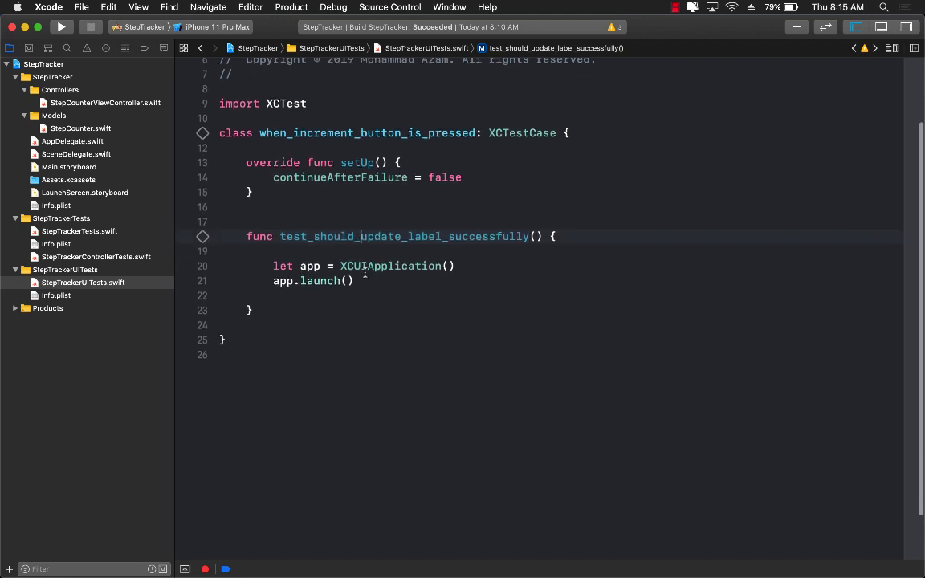
pyautogui.doubleClick(367, 133)
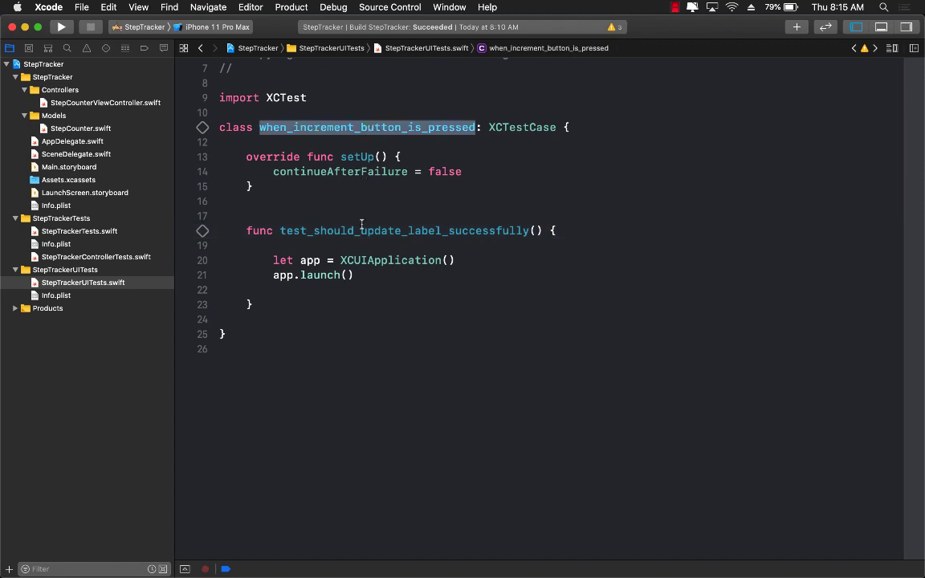
pyautogui.click(361, 230)
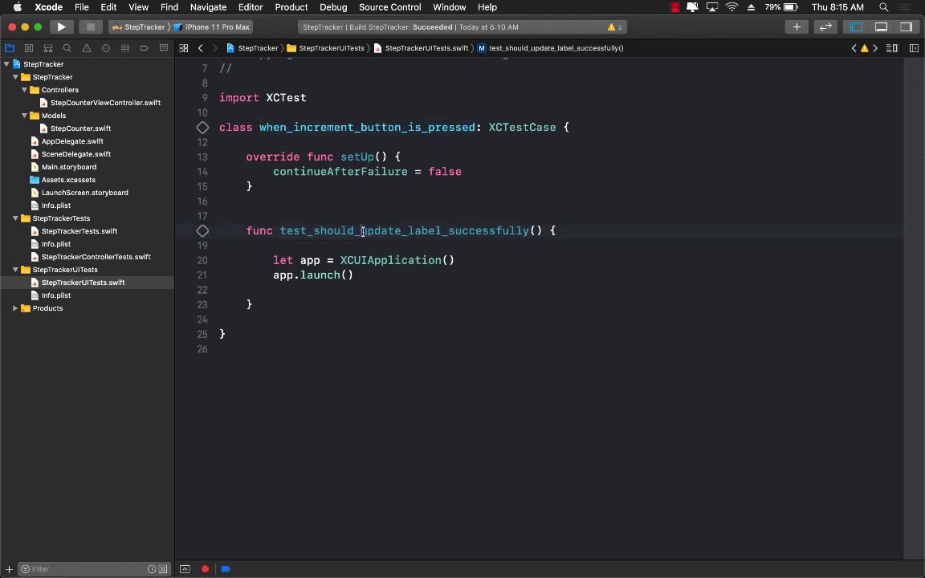
pyautogui.write('increment_')
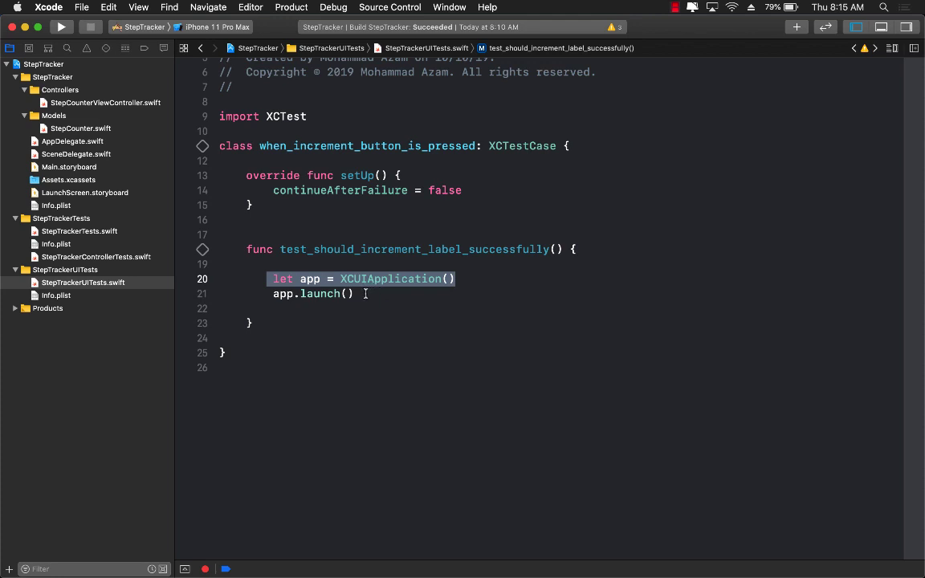
# Step: Place the cursor after app.launch() and open Main.storyboard with its counter label and Increment button
pyautogui.click(355, 293)
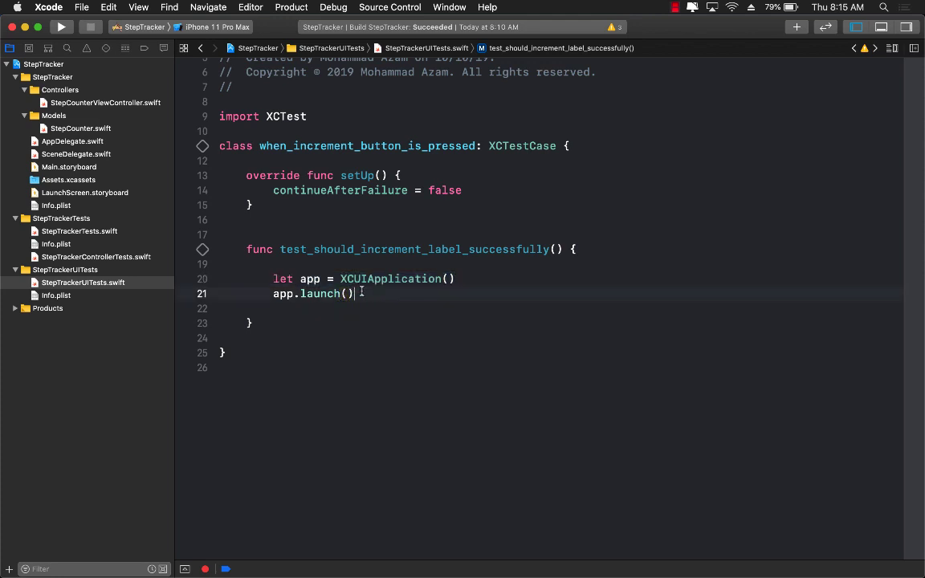
pyautogui.moveTo(332, 293)
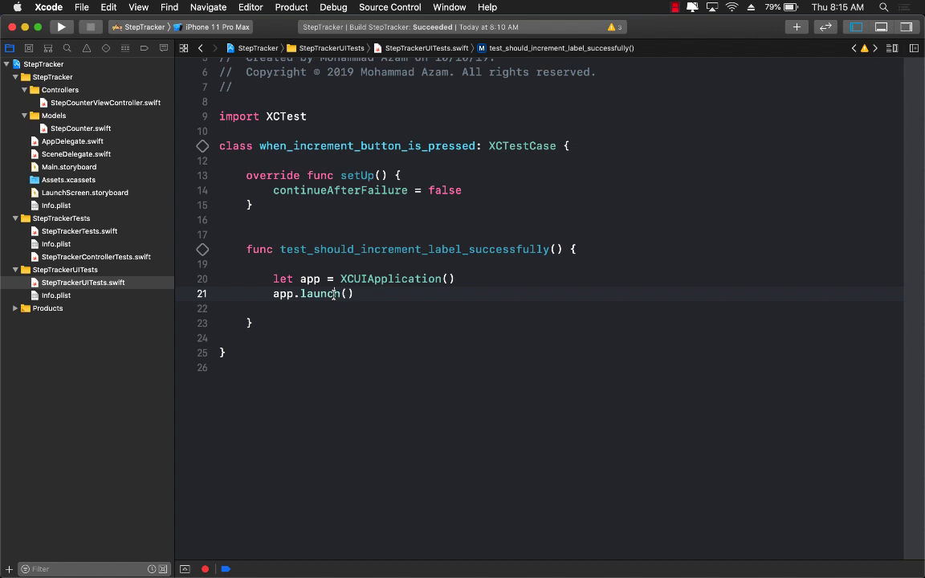
pyautogui.scroll(3)
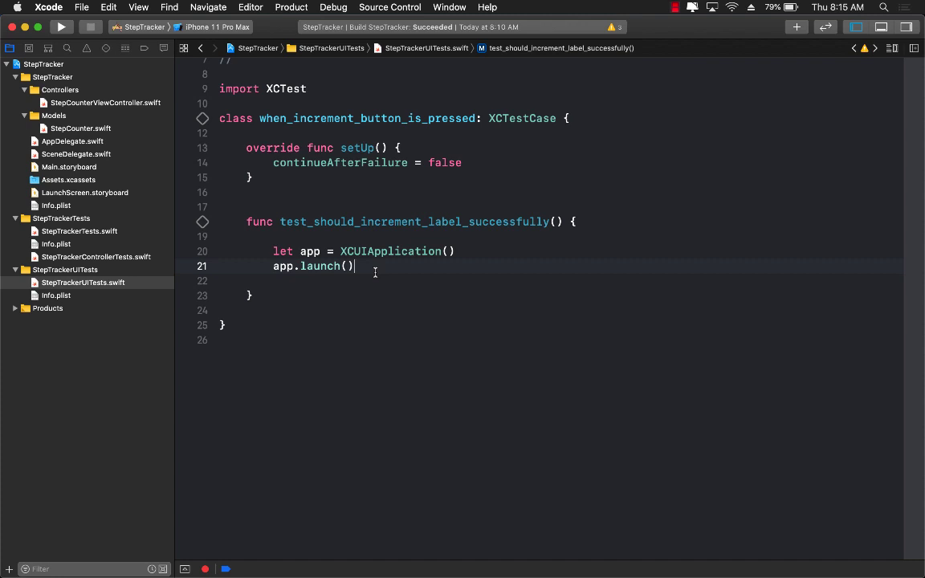
pyautogui.moveTo(370, 251)
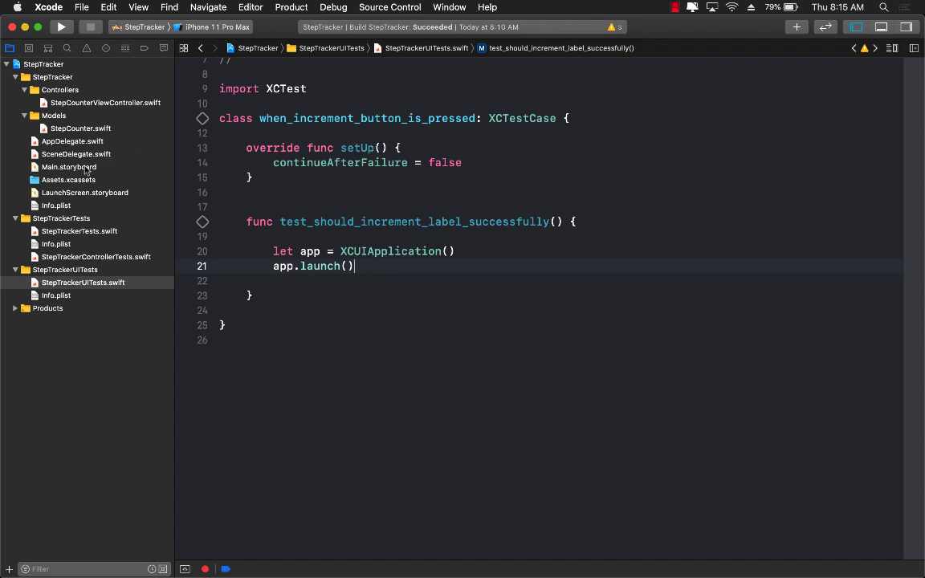
pyautogui.click(69, 167)
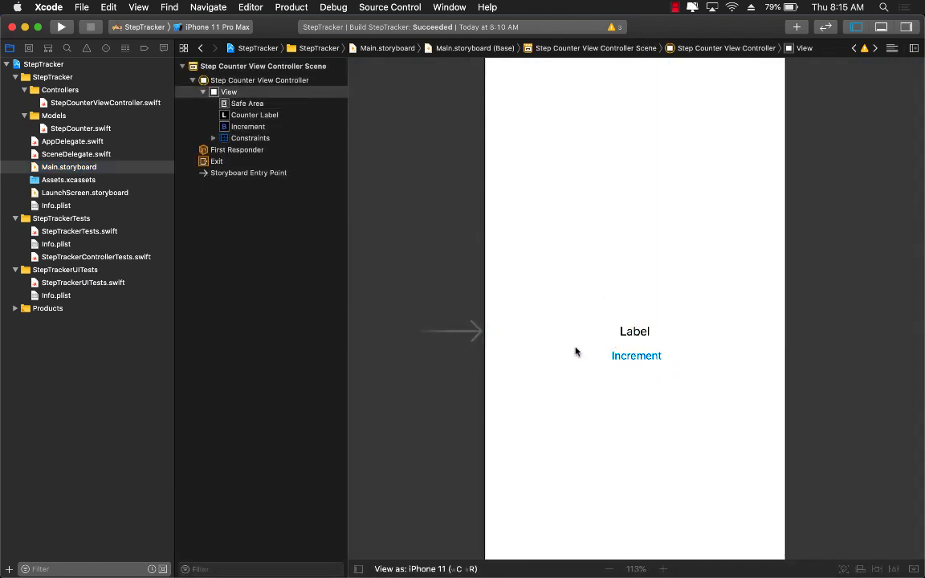
pyautogui.click(635, 356)
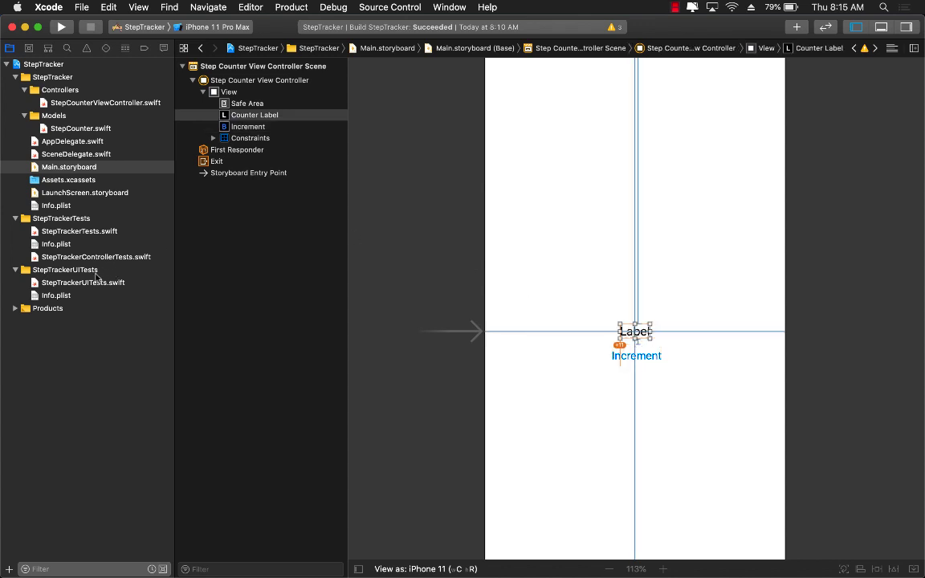
pyautogui.click(84, 282)
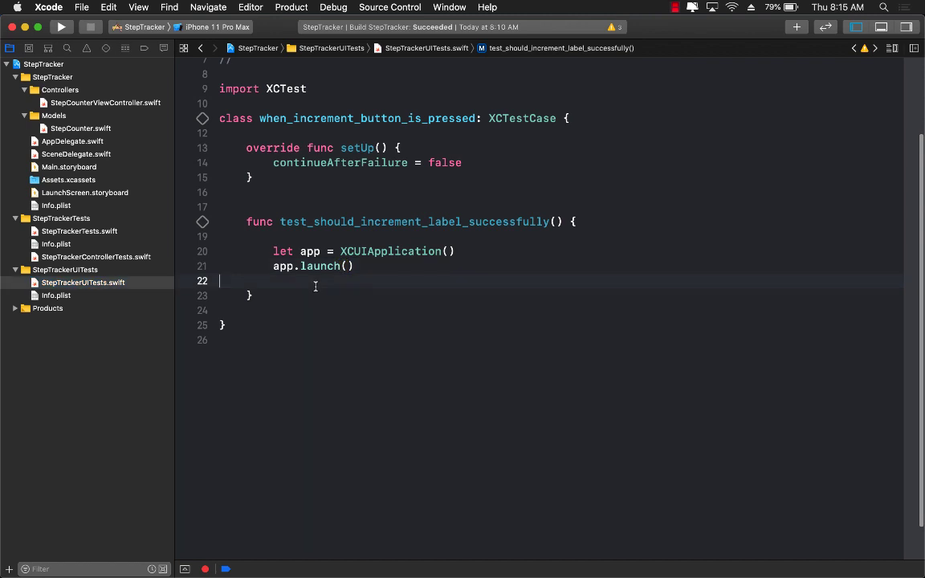
# Step: Add a line declaring let incrementButton = app.buttons["incrementButton"]
pyautogui.press('return')
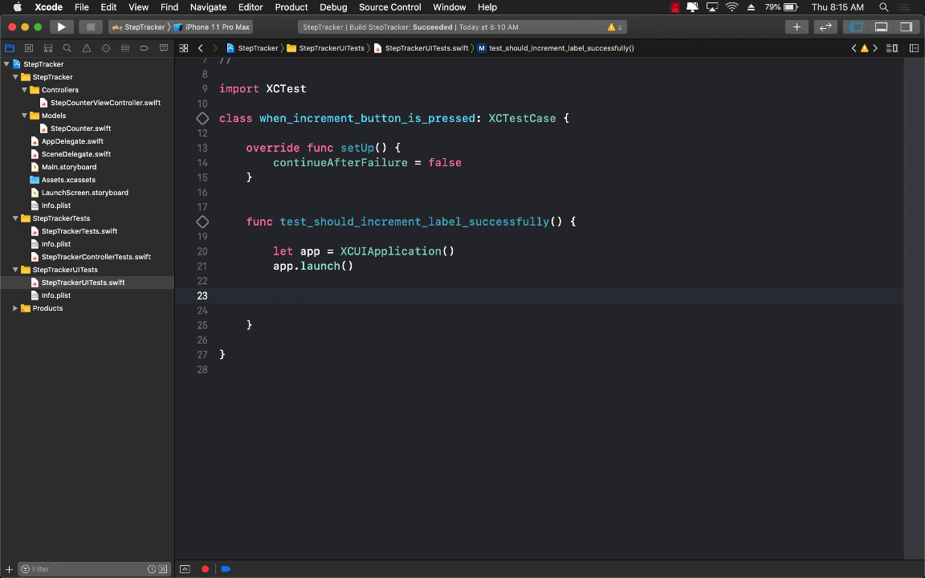
pyautogui.click(273, 295)
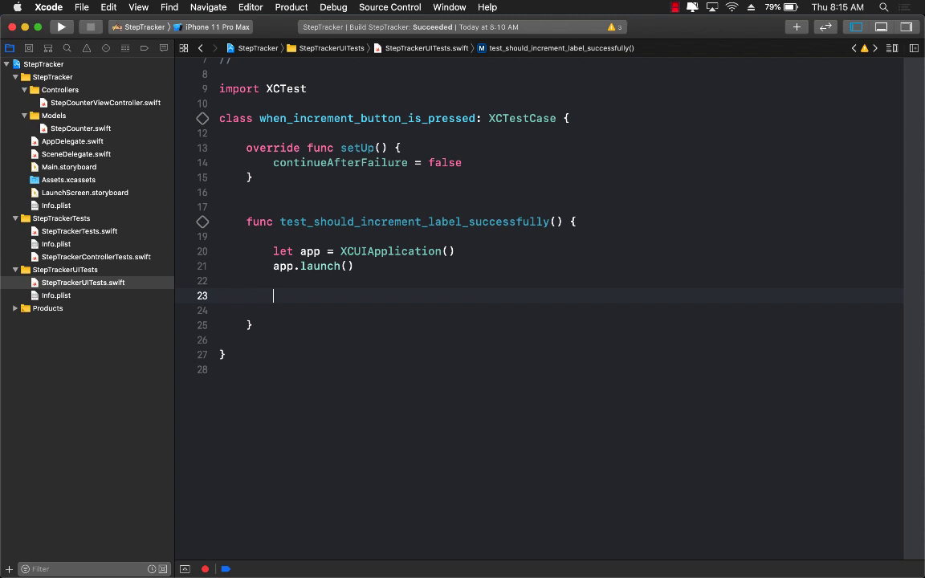
pyautogui.write('app.buttons["')
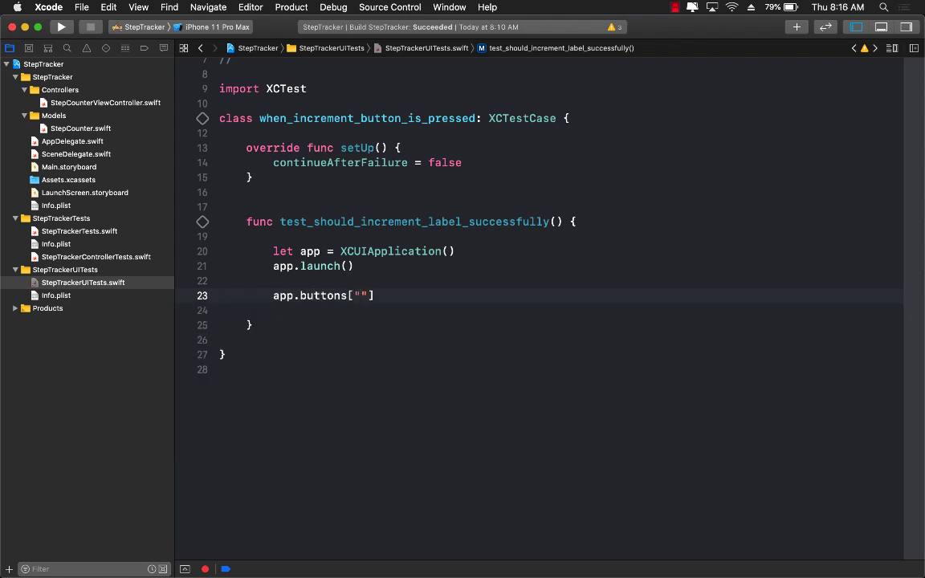
pyautogui.write('increment')
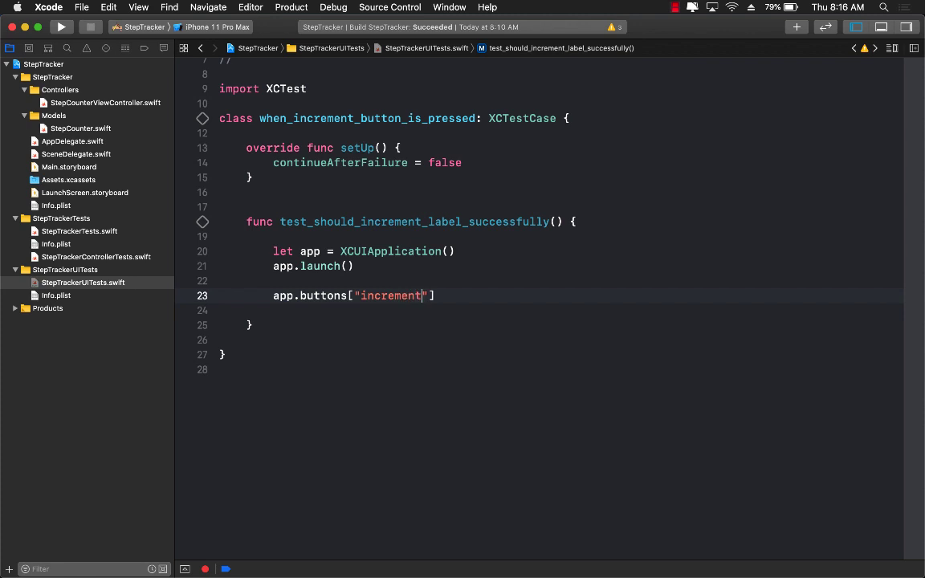
pyautogui.write('But')
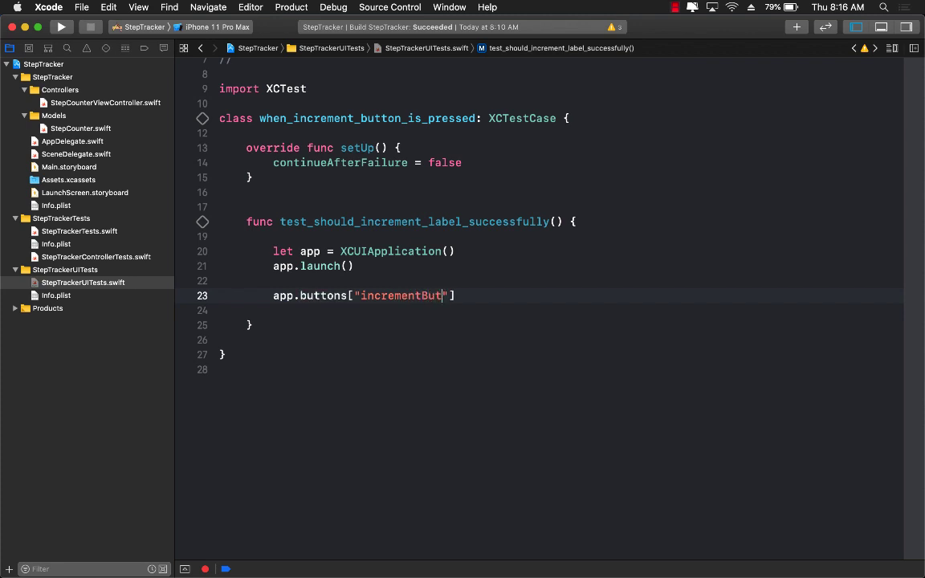
pyautogui.write('ton')
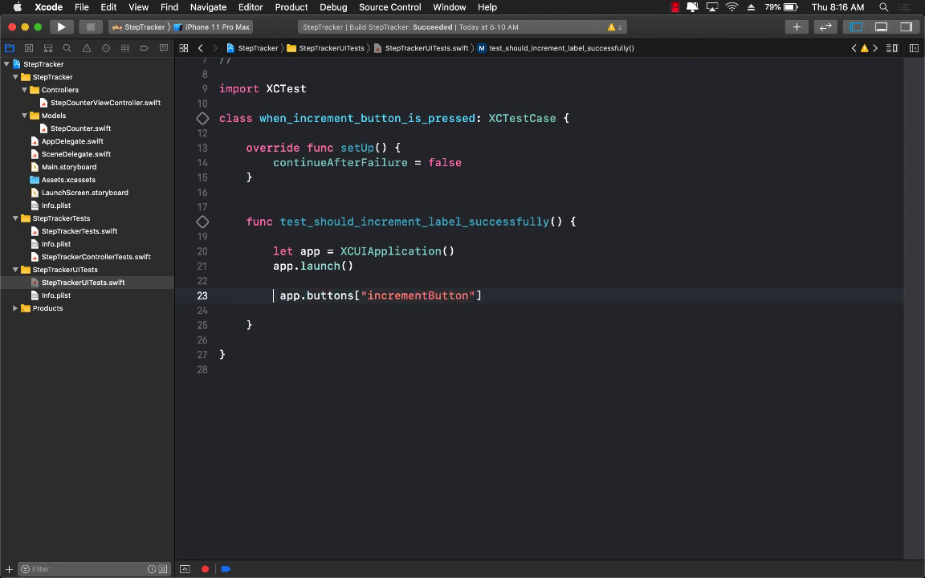
pyautogui.write('let incr')
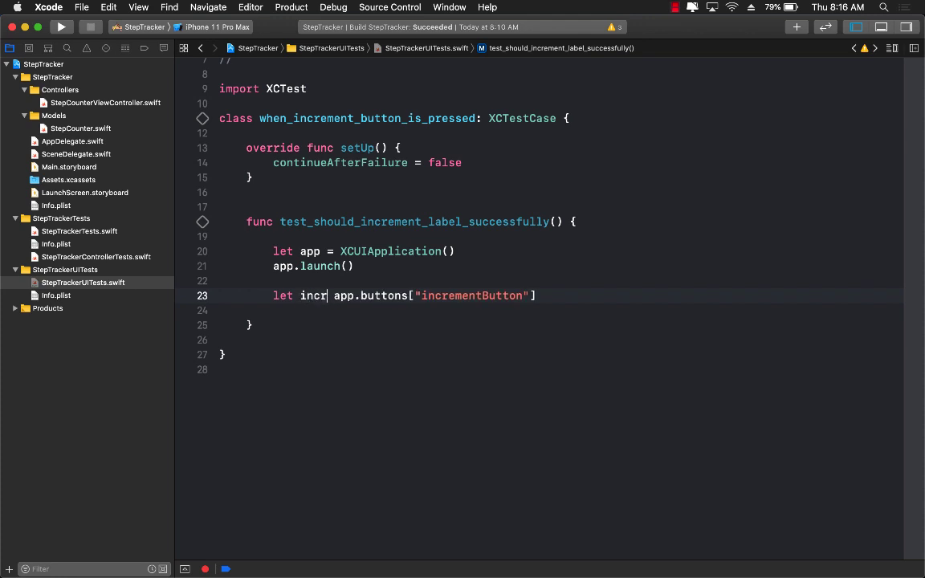
pyautogui.write('ementButton =')
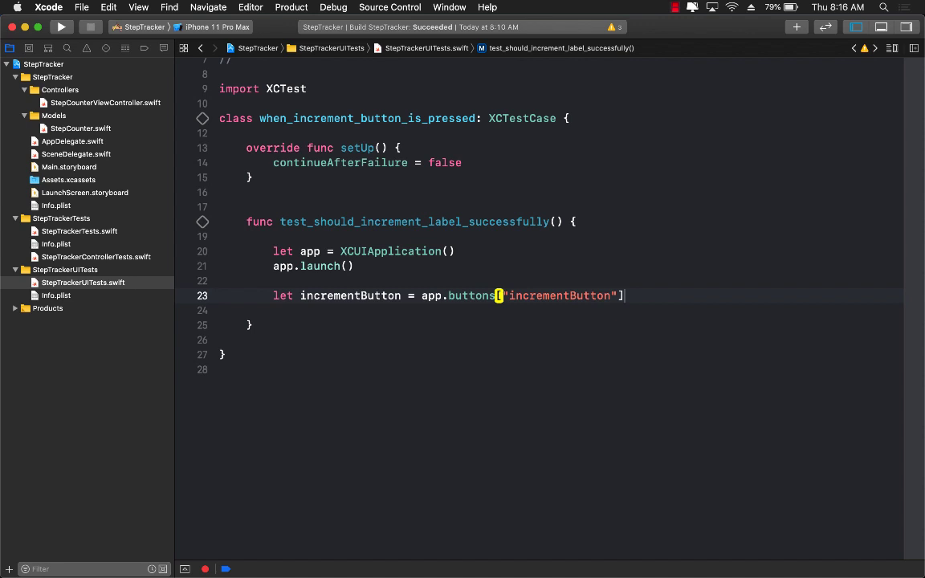
pyautogui.press('Return')
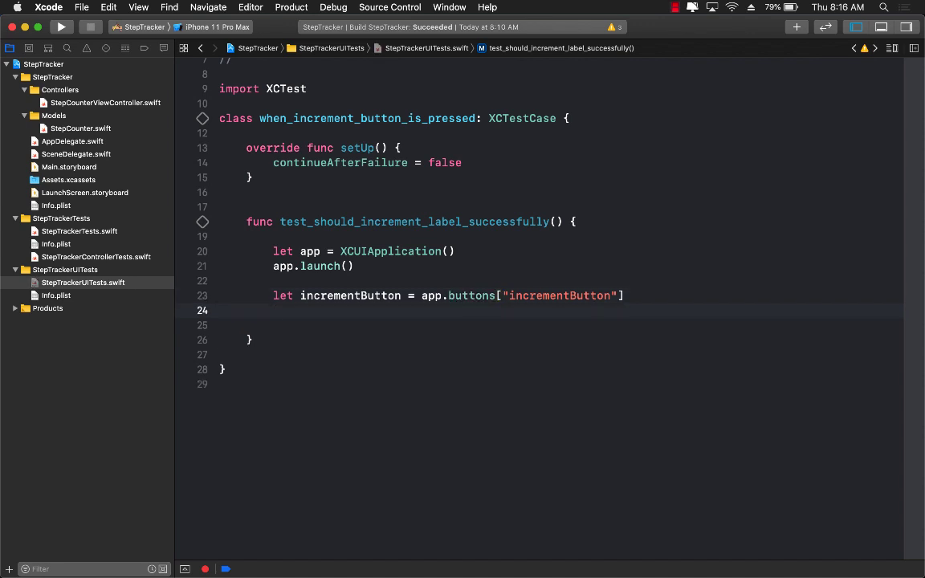
# Step: Add incrementButton.tap() below the button lookup
pyautogui.write('incrementButton.')
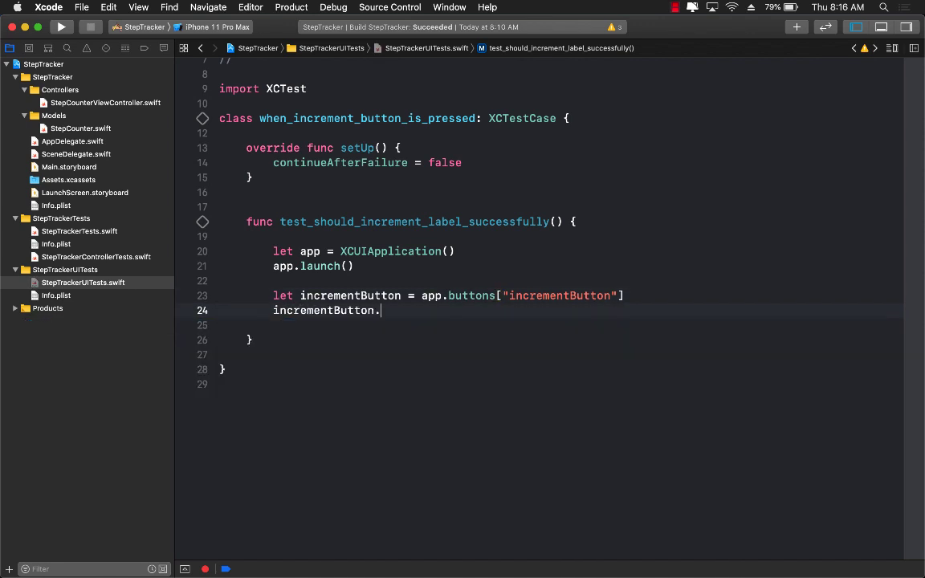
pyautogui.write('tap(')
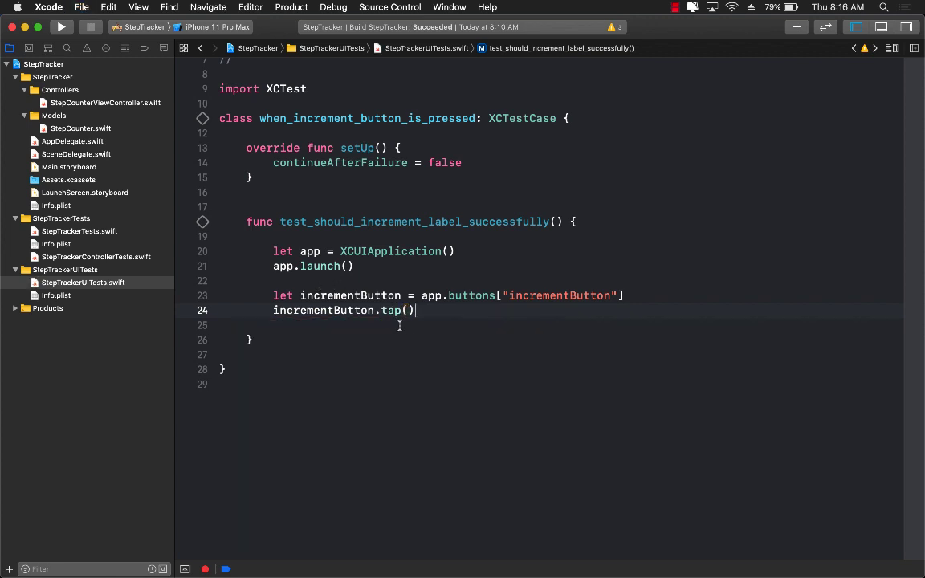
pyautogui.doubleClick(391, 310)
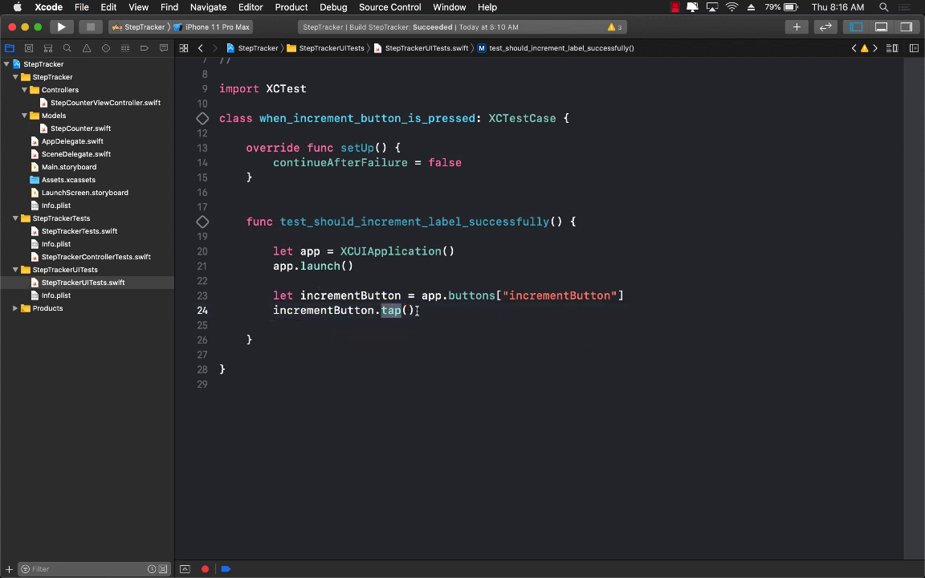
pyautogui.press('return')
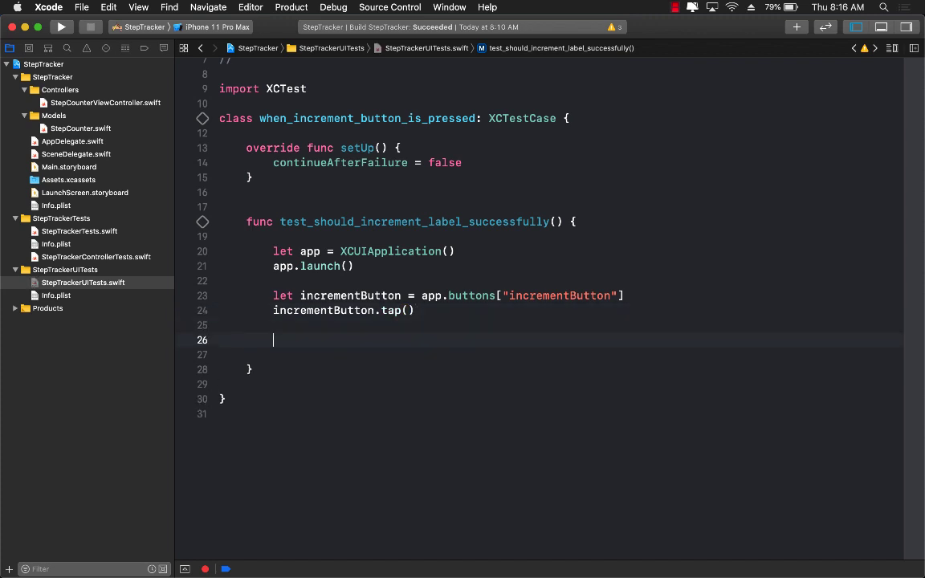
# Step: Add let counterLabel = app.staticTexts["counterLabel"] after the tap, then start a new line
pyautogui.write('let coun')
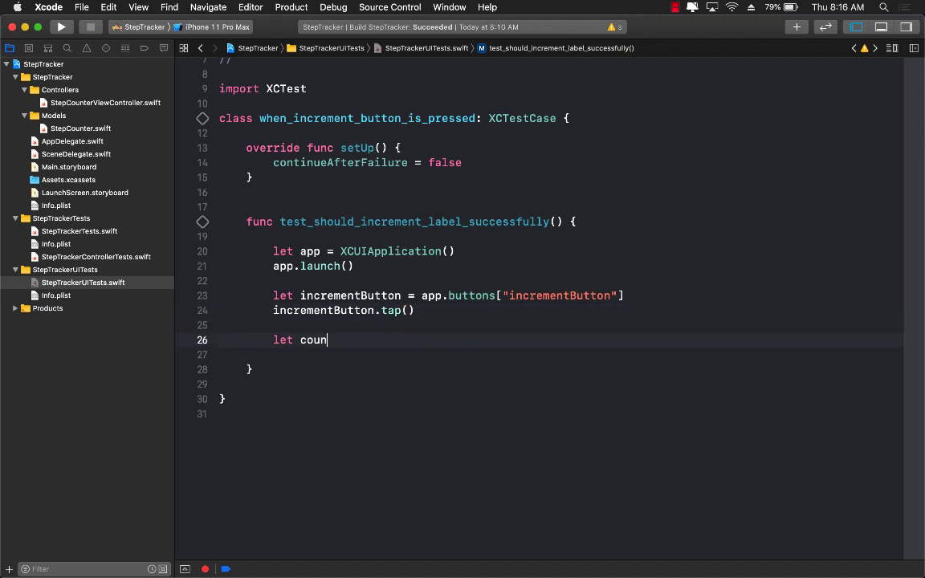
pyautogui.write('terLabel =')
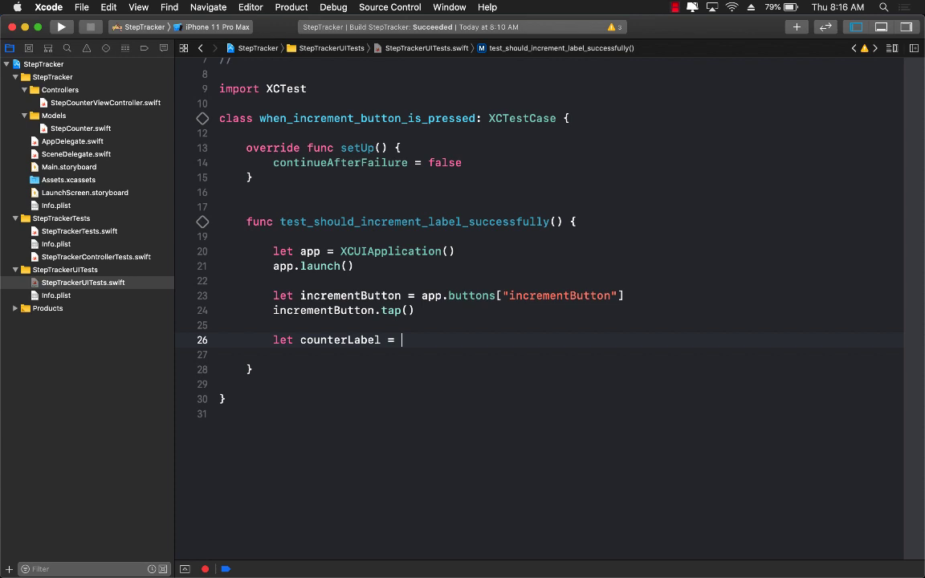
pyautogui.write('app.staticTexts["')
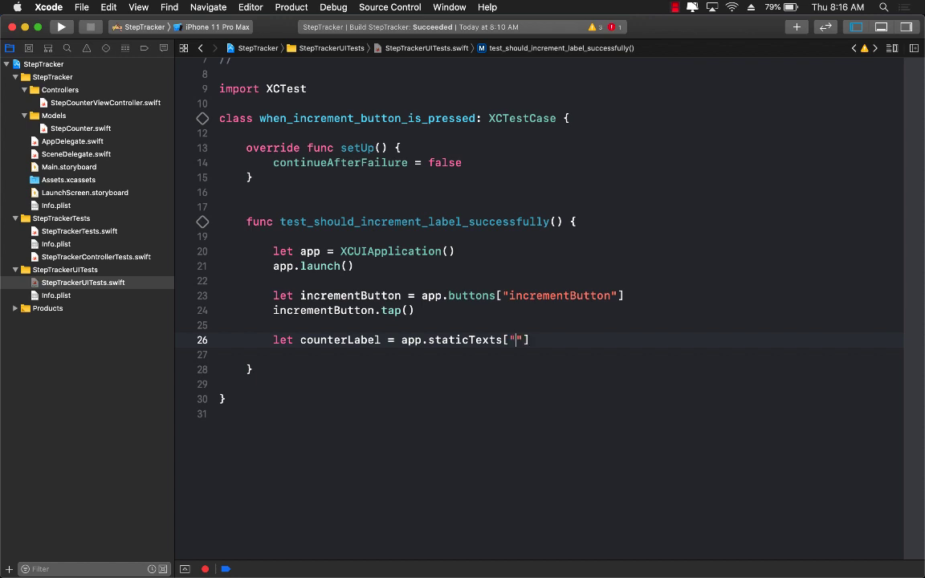
pyautogui.write('counterLab')
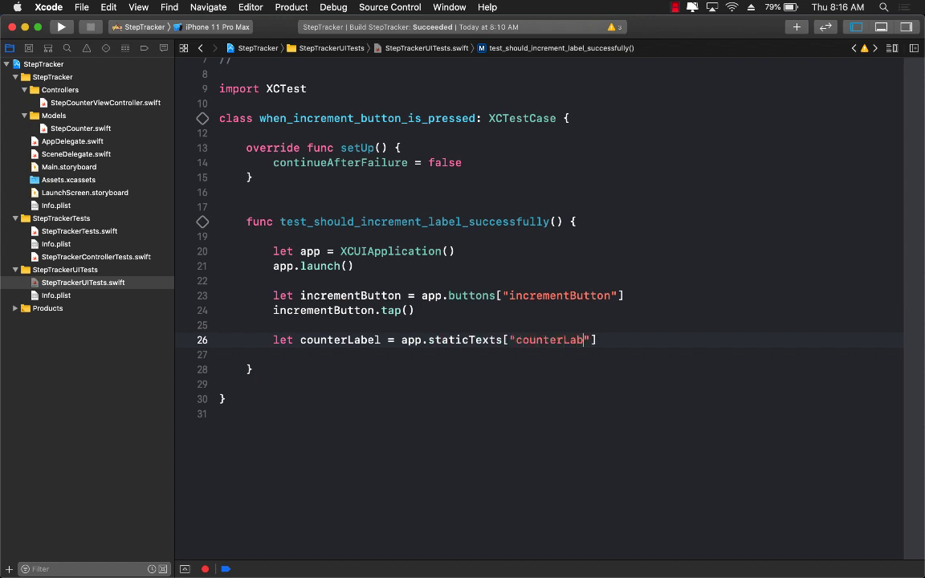
pyautogui.write('el')
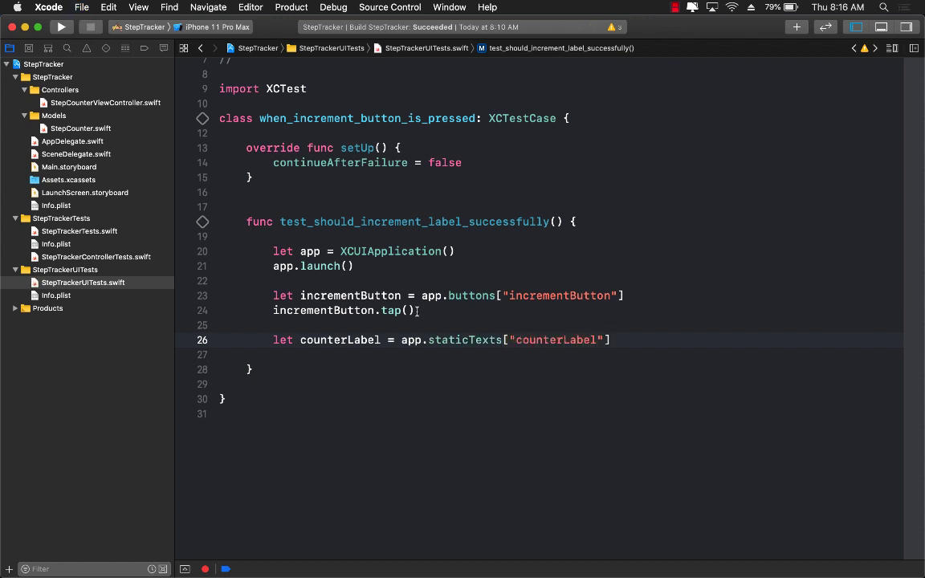
pyautogui.doubleClick(555, 340)
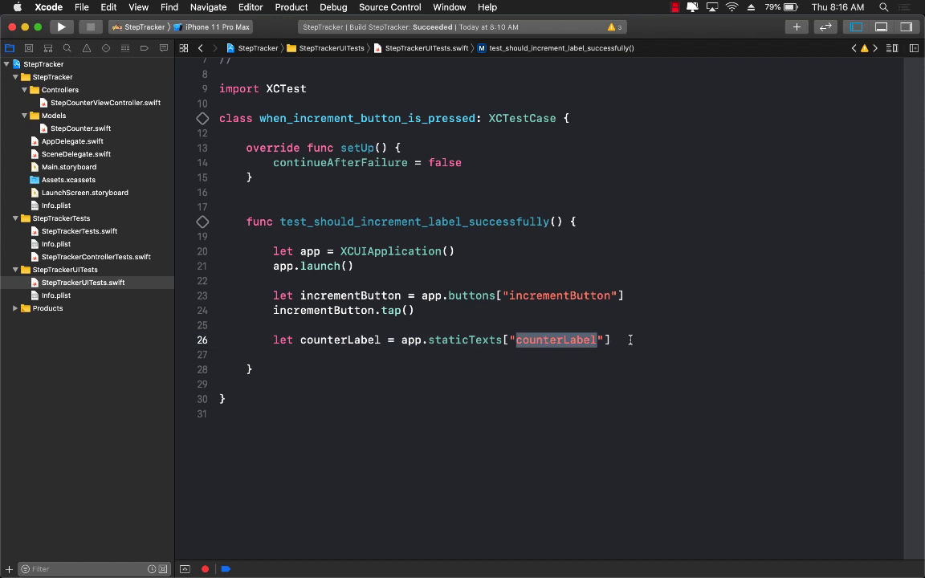
pyautogui.press('return')
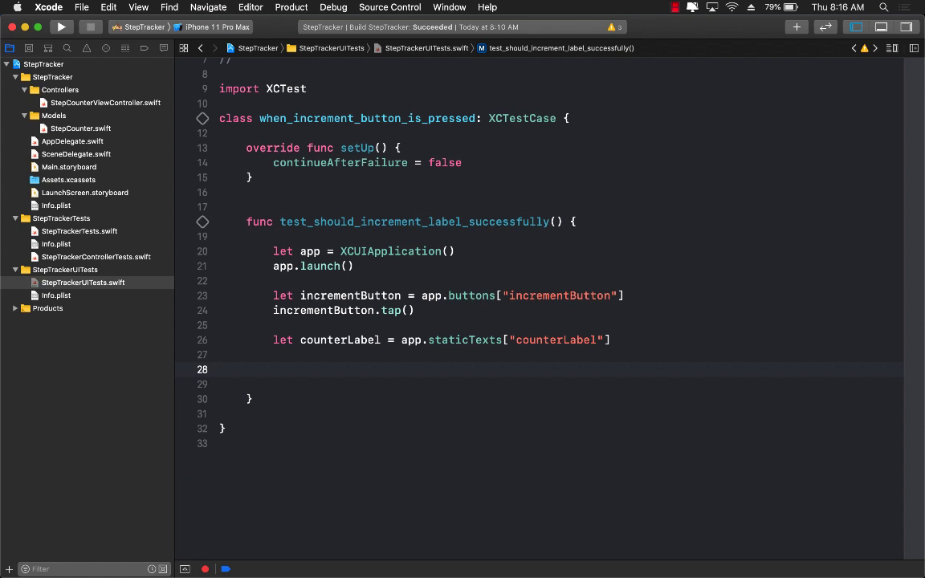
# Step: Add XCTAssertEqual checking that counterLabel.label equals "1"
pyautogui.write('XCTAs')
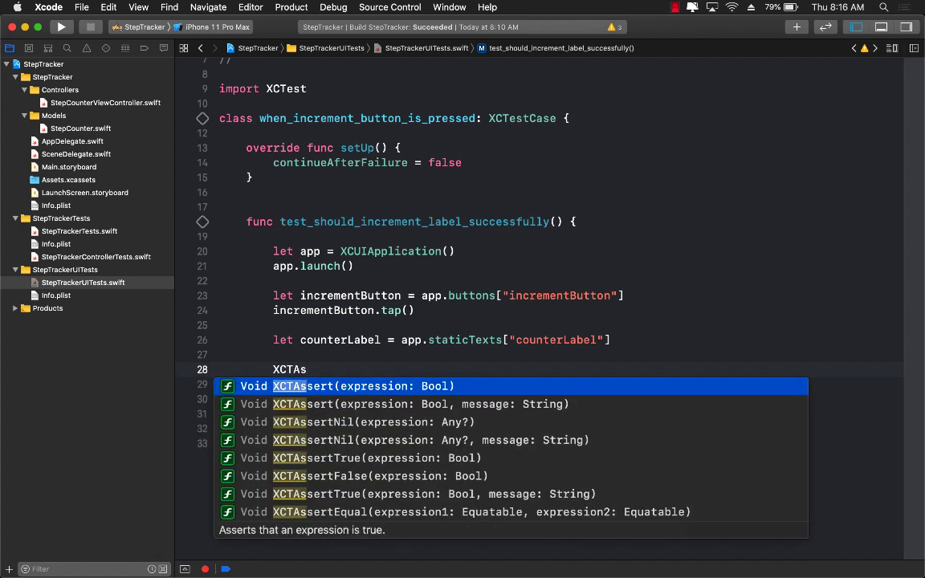
pyautogui.click(482, 511)
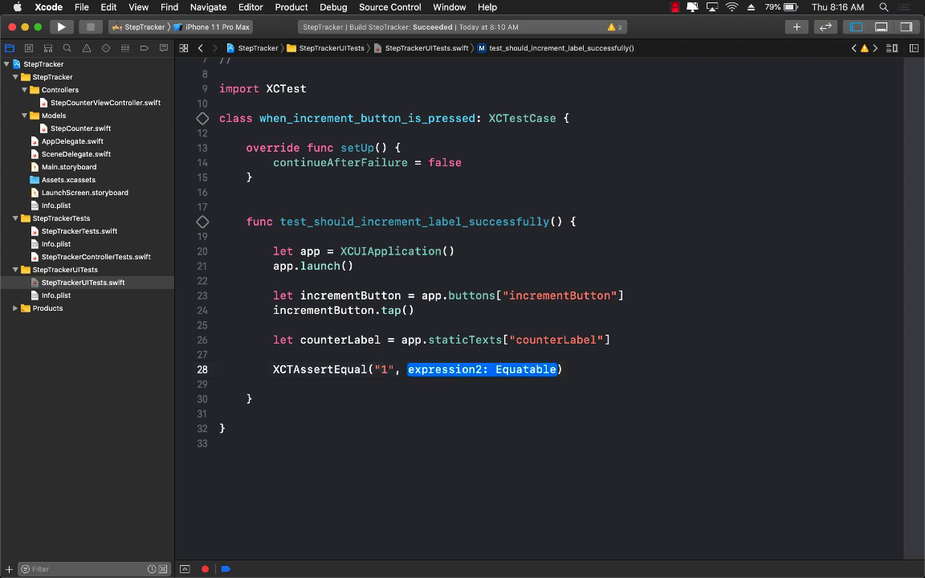
pyautogui.write('counterLabel.label')
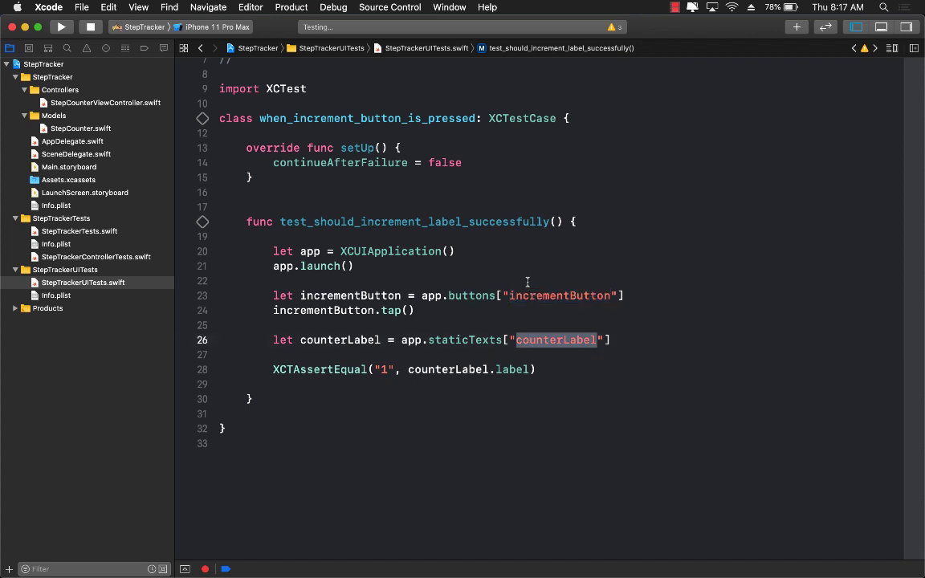
pyautogui.moveTo(524, 275)
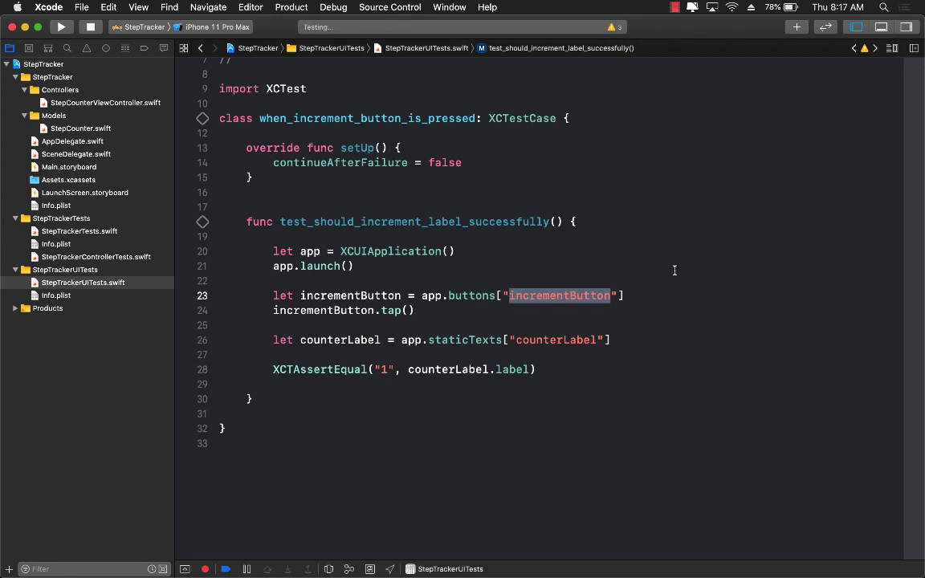
pyautogui.moveTo(534, 278)
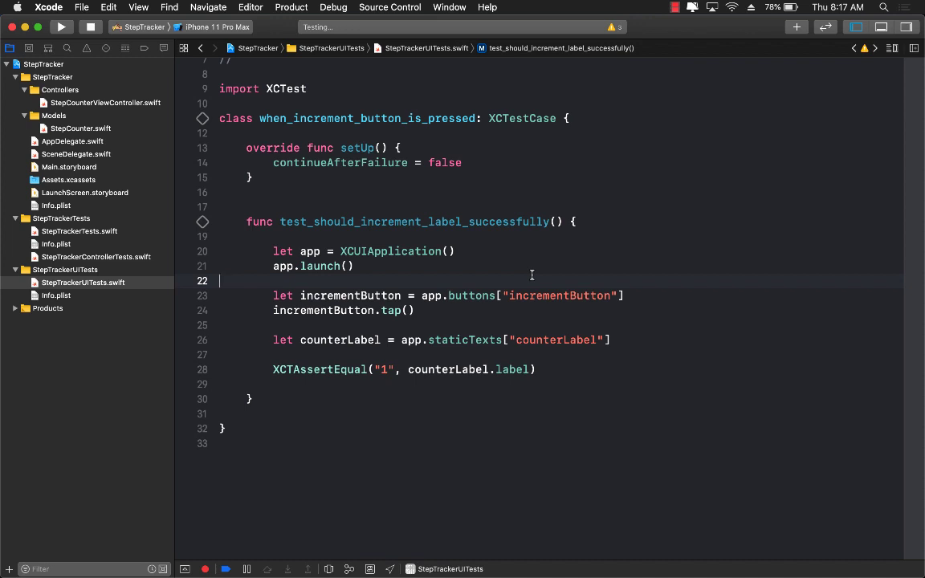
# Step: Run the UI test, which fails at incrementButton.tap() because no matching element exists
pyautogui.click(61, 26)
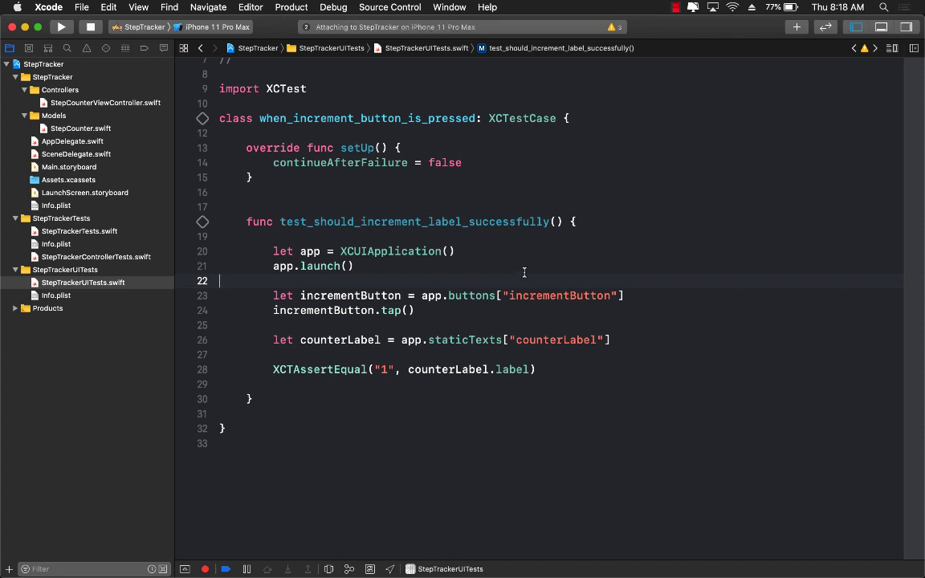
pyautogui.click(61, 26)
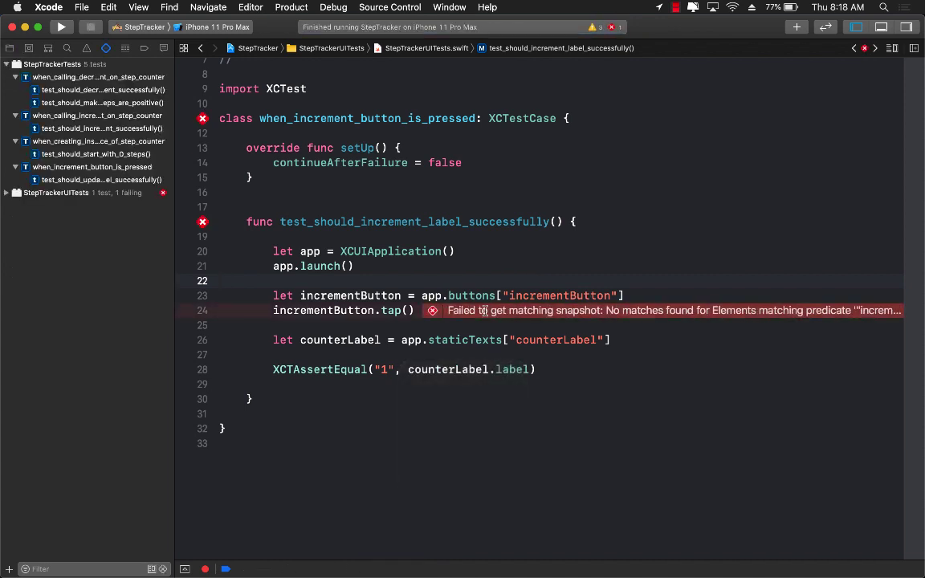
# Step: Expand the test failure message, then return to the file list and pick Main.storyboard
pyautogui.click(434, 310)
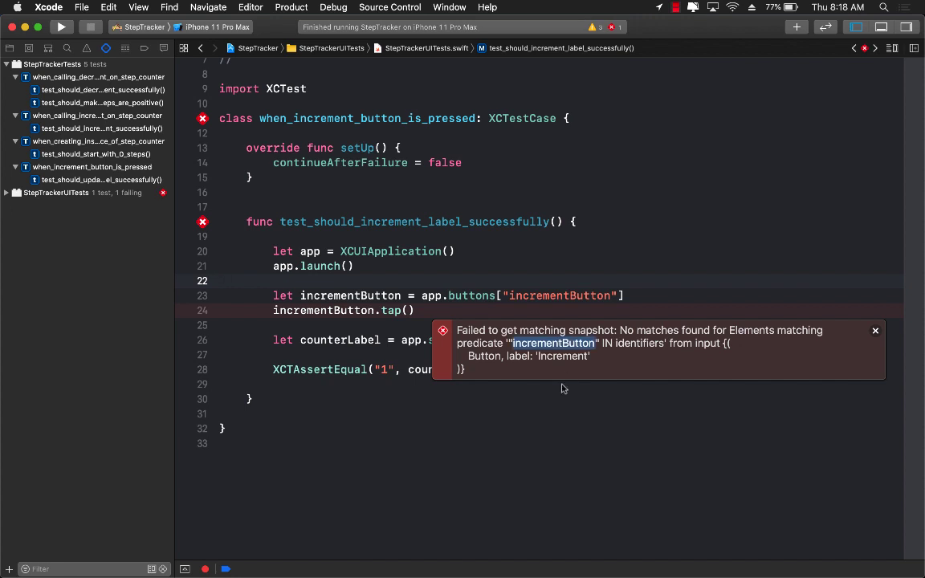
pyautogui.moveTo(567, 268)
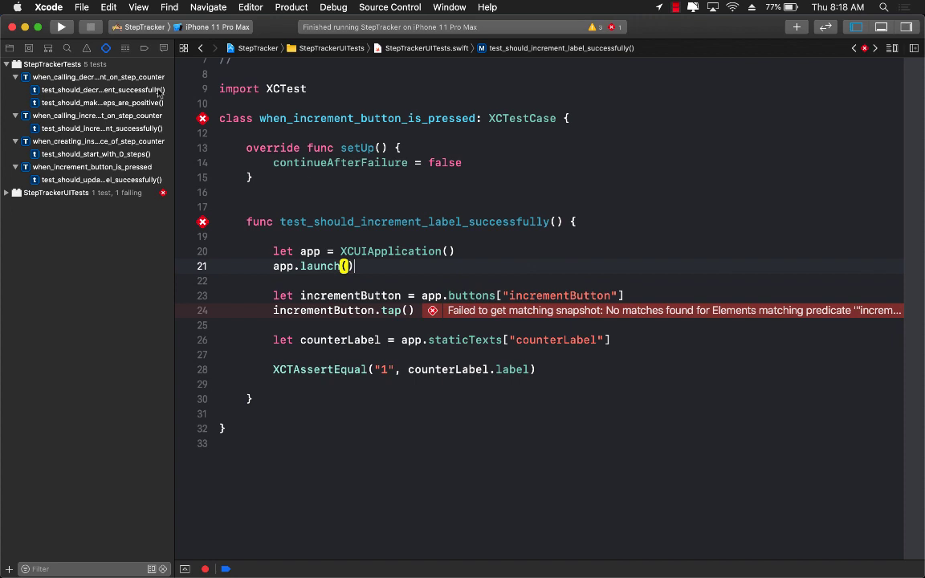
pyautogui.click(10, 48)
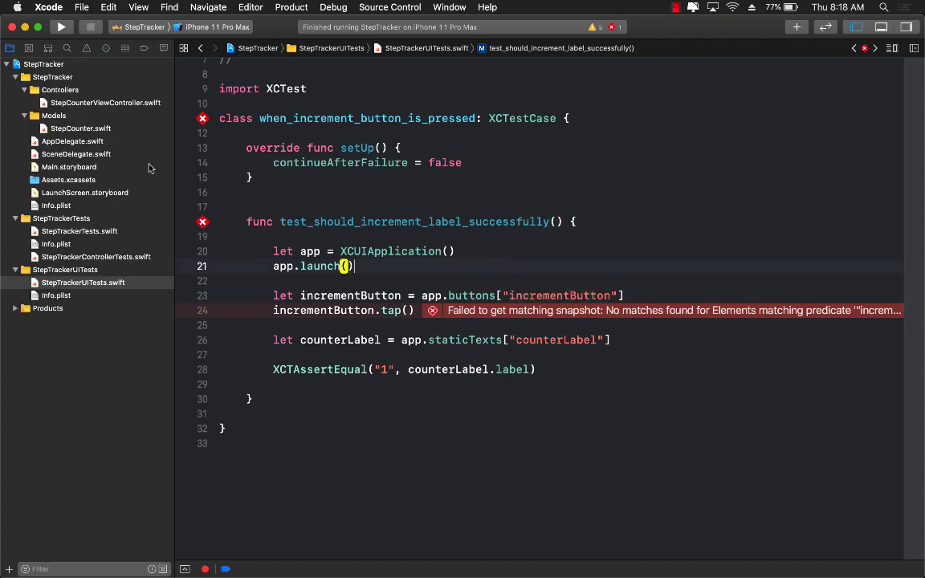
pyautogui.click(69, 167)
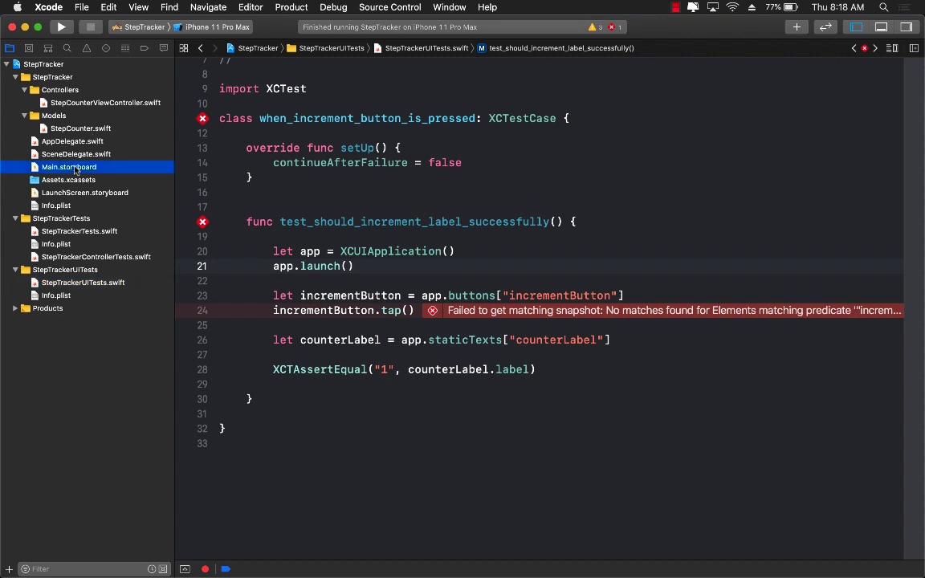
# Step: Select the Increment button in Main.storyboard and set its accessibility identifier to IncrementButton
pyautogui.click(68, 166)
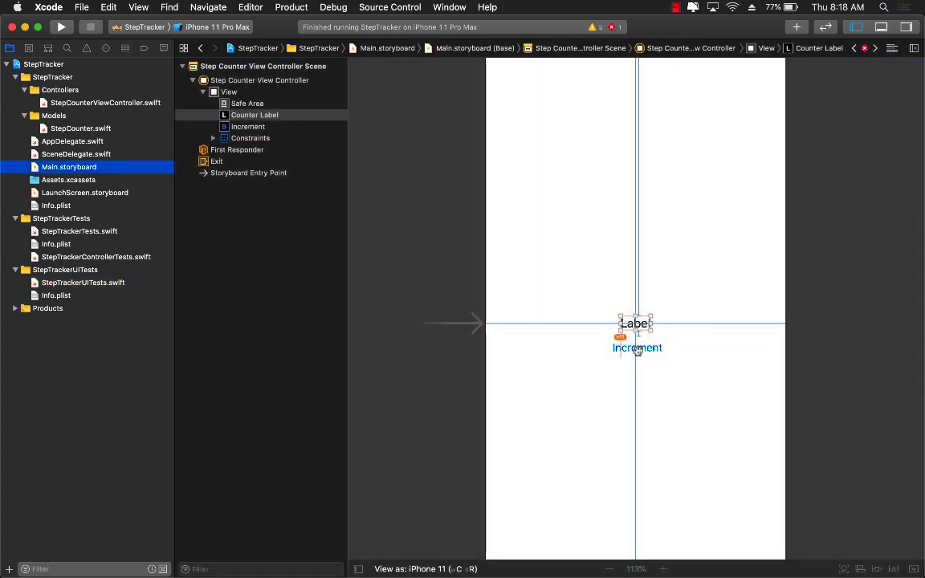
pyautogui.click(637, 347)
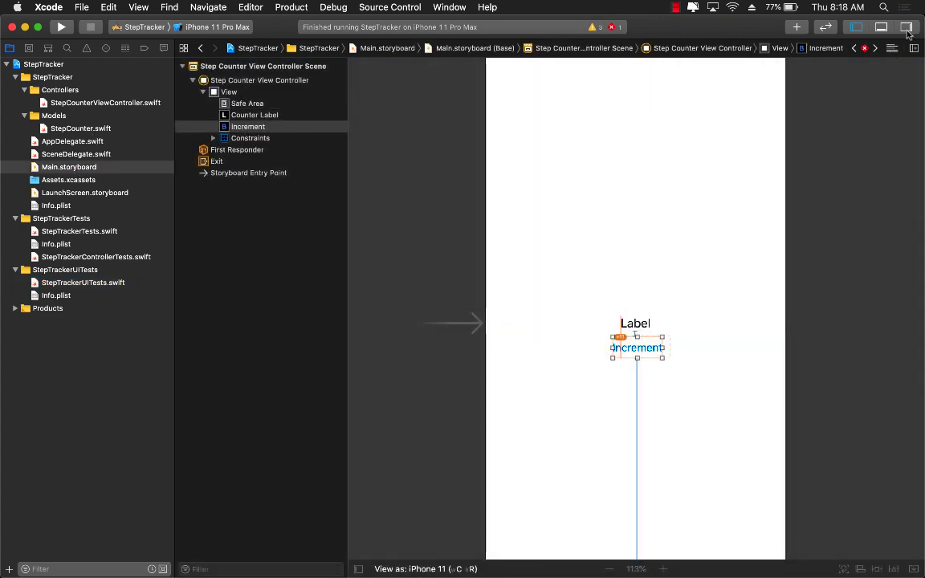
pyautogui.click(906, 26)
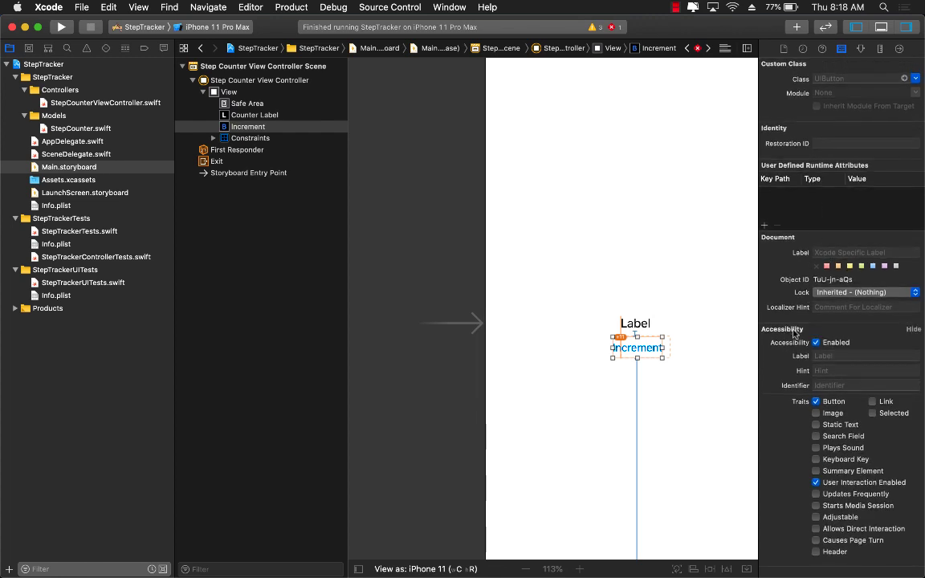
pyautogui.click(865, 385)
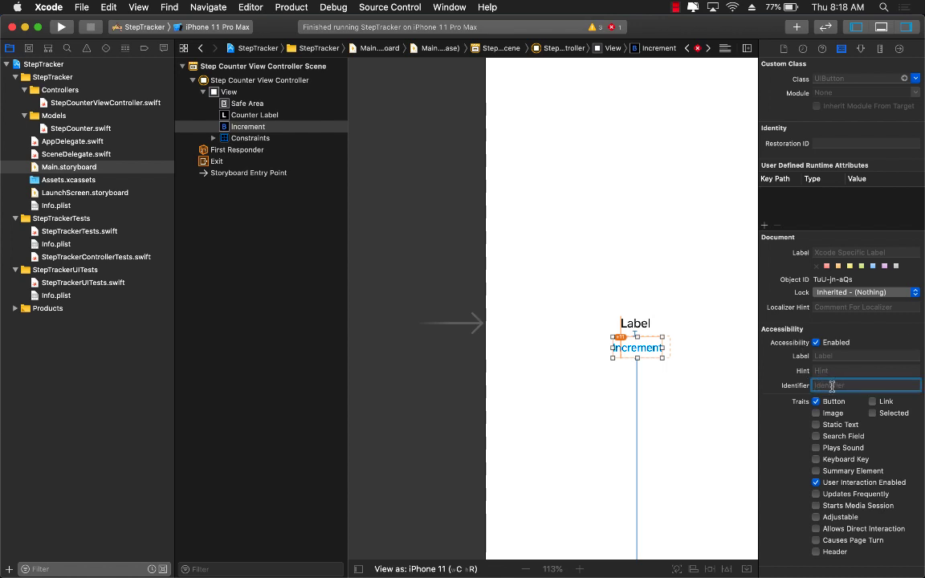
pyautogui.write('IncrementButton')
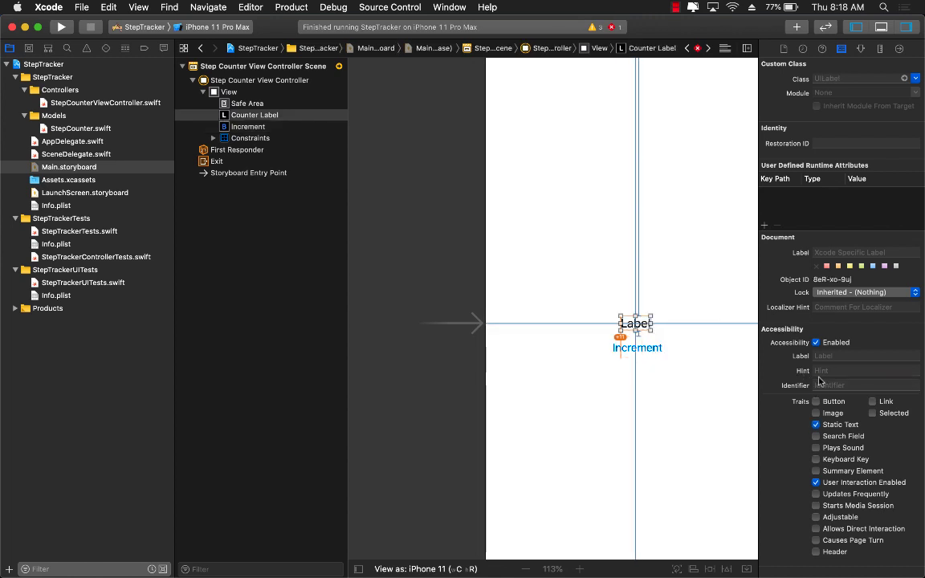
# Step: Set the counter label's accessibility identifier to counterLabel and recheck the Increment button
pyautogui.click(866, 384)
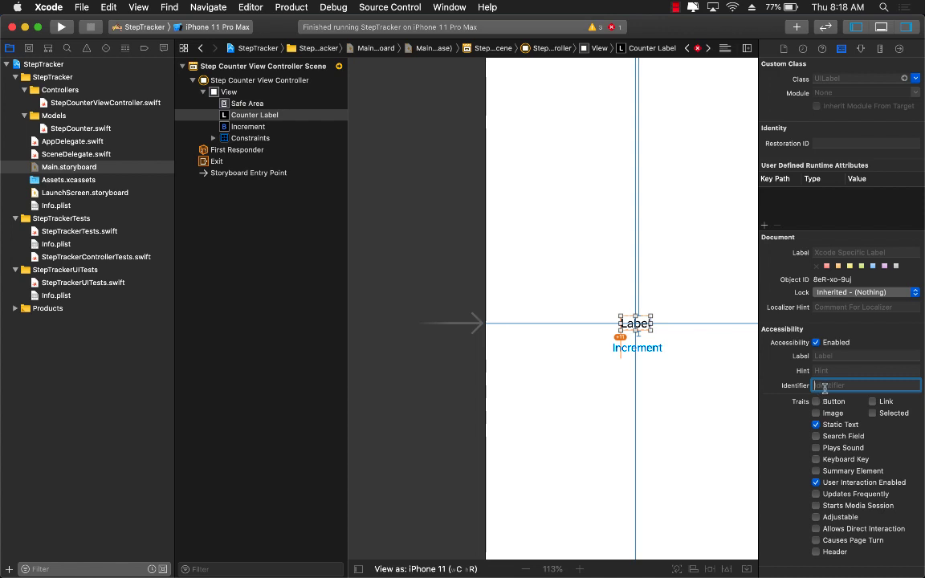
pyautogui.write('c')
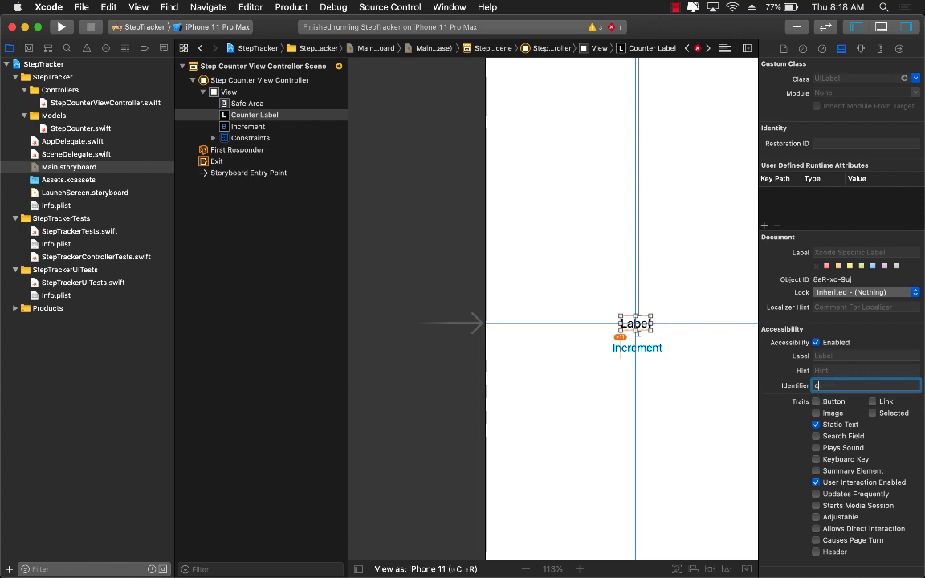
pyautogui.write('ounterLabel')
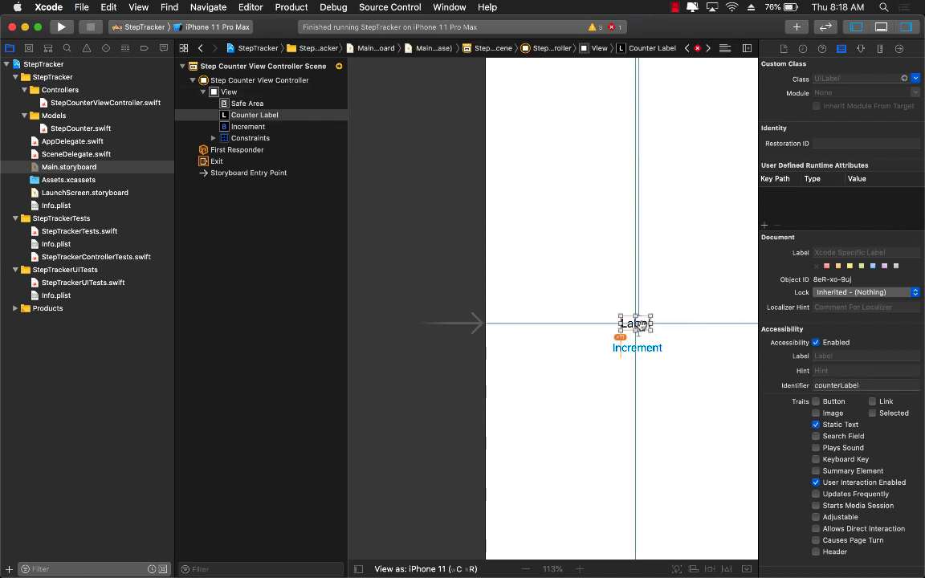
pyautogui.click(637, 347)
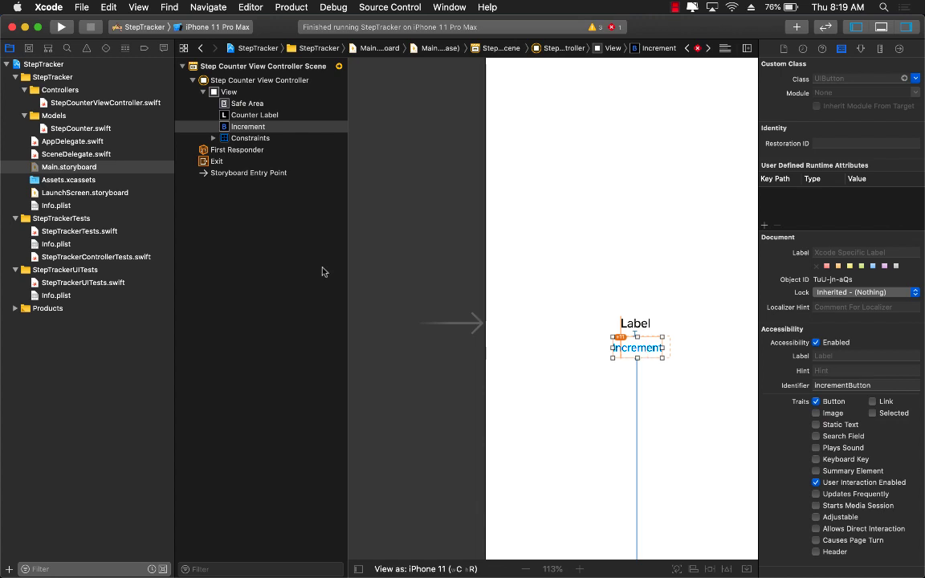
pyautogui.click(84, 283)
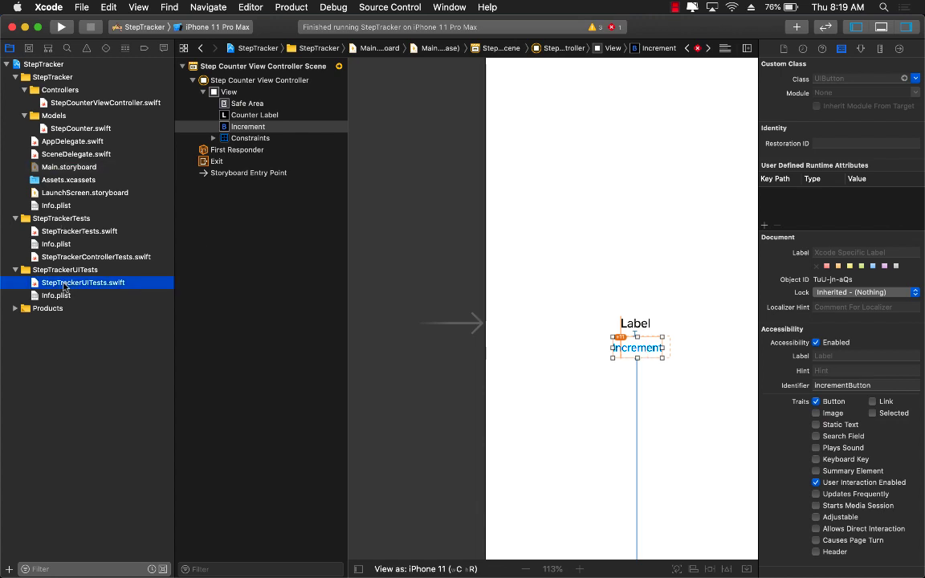
# Step: Bring up the StepTrackerUITests.swift test file in the editor
pyautogui.click(83, 282)
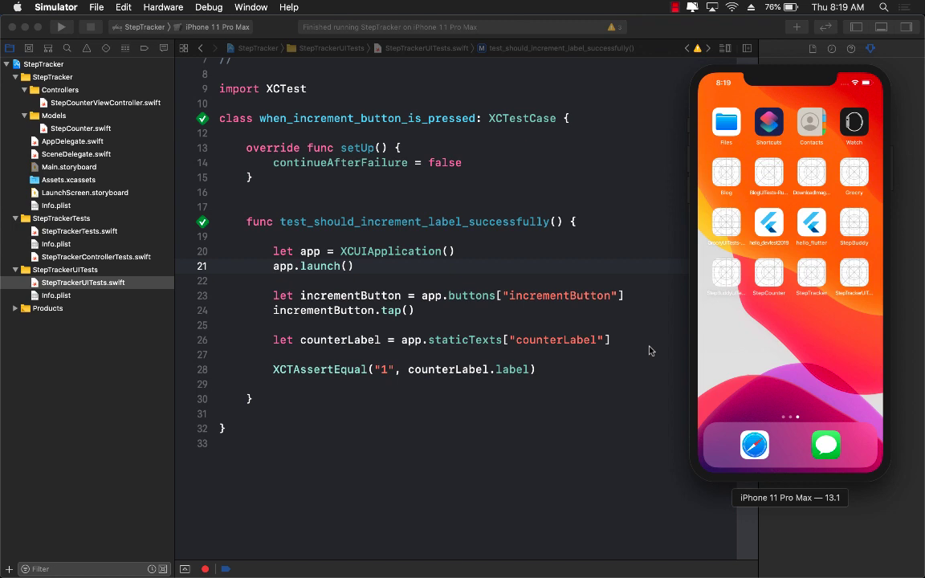
pyautogui.moveTo(635, 299)
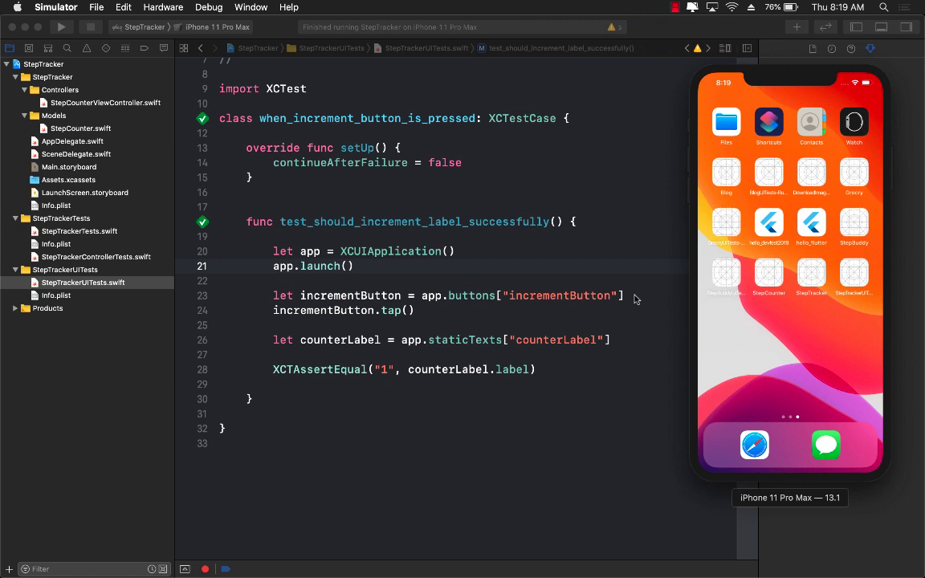
pyautogui.moveTo(439, 280)
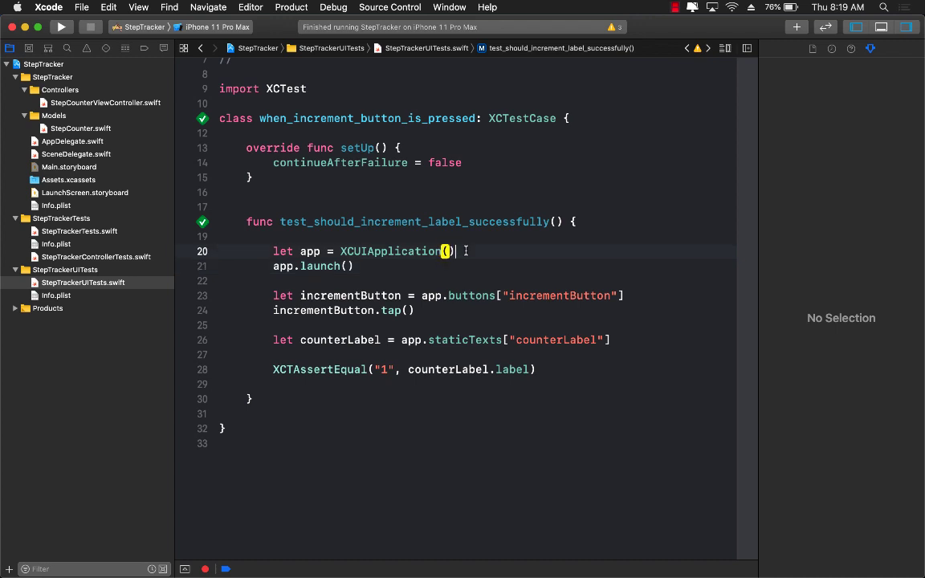
pyautogui.click(355, 266)
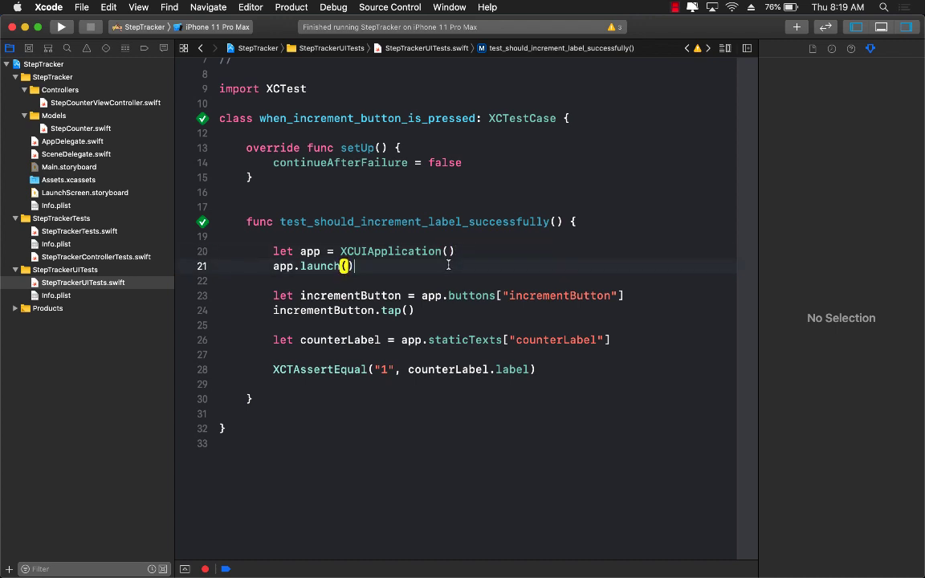
pyautogui.scroll(3)
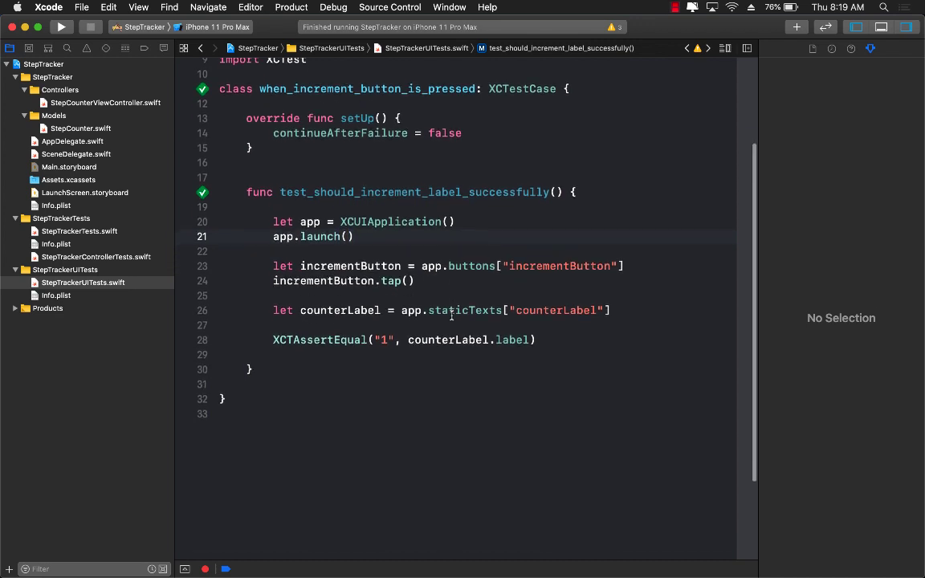
pyautogui.scroll(3)
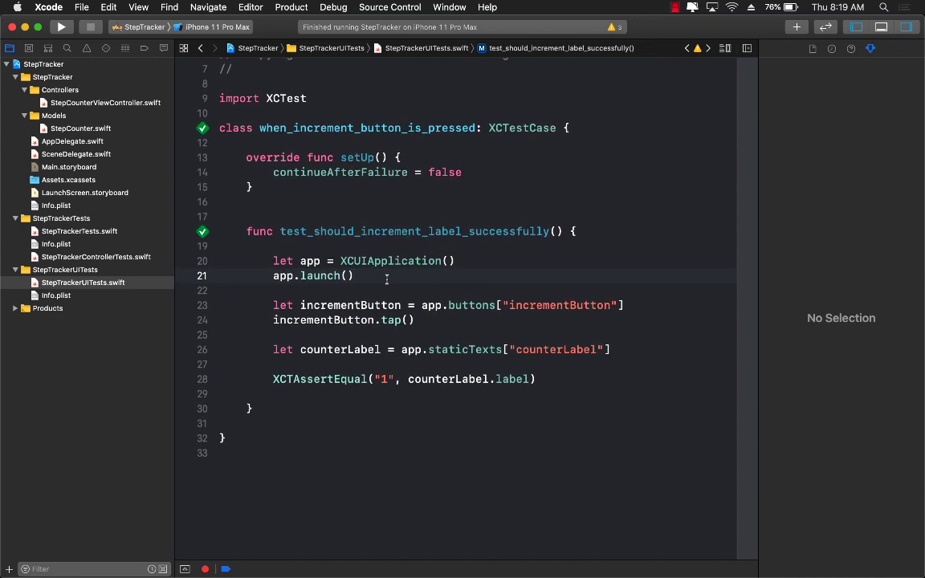
pyautogui.doubleClick(367, 127)
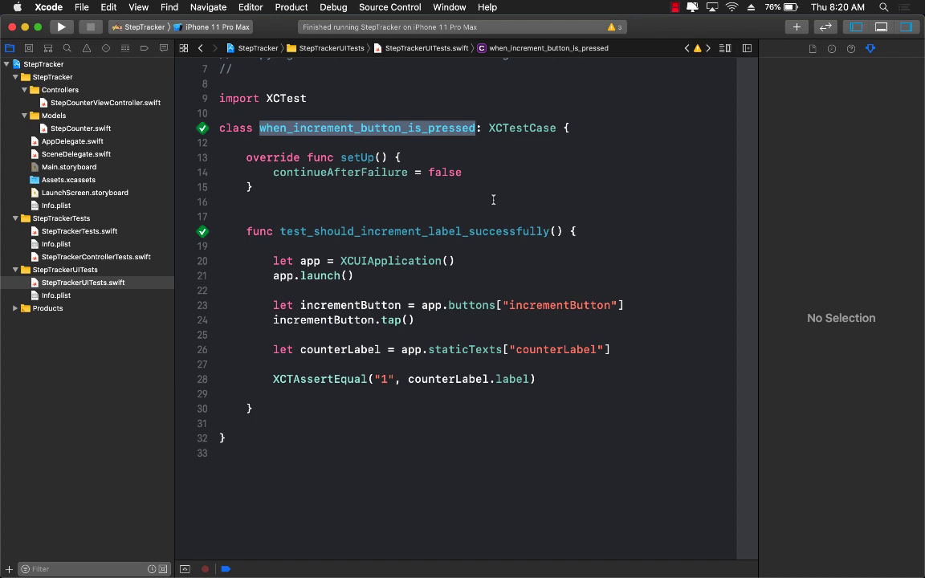
pyautogui.doubleClick(413, 232)
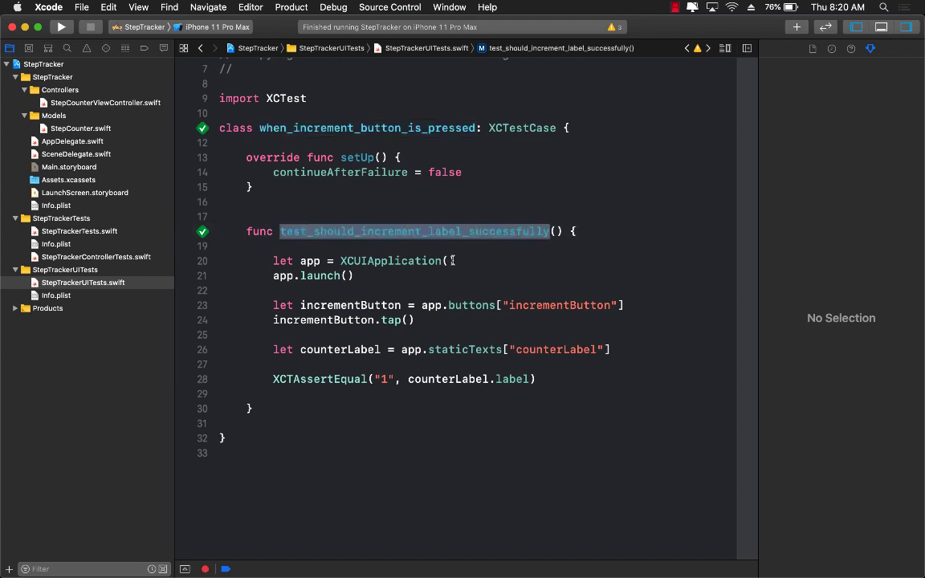
pyautogui.moveTo(483, 261)
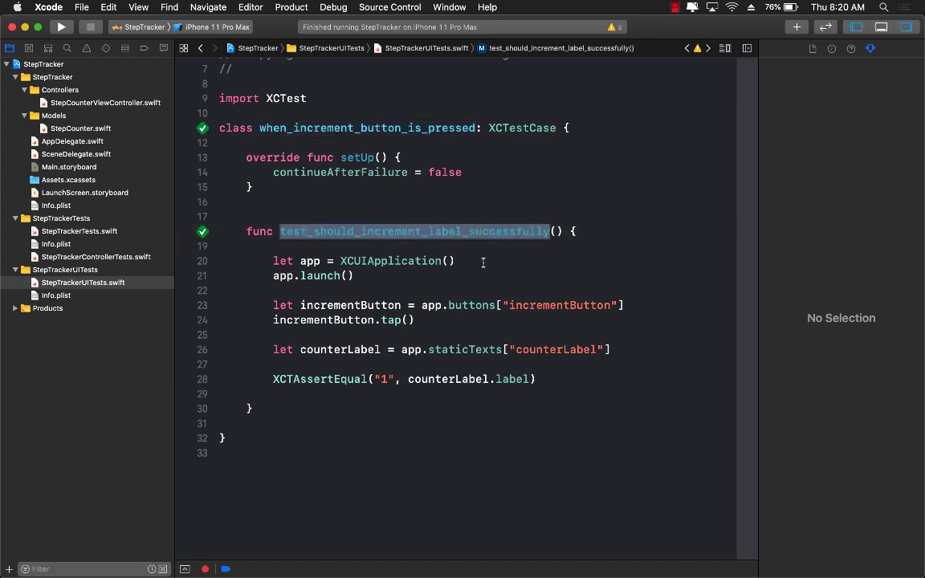
pyautogui.click(448, 260)
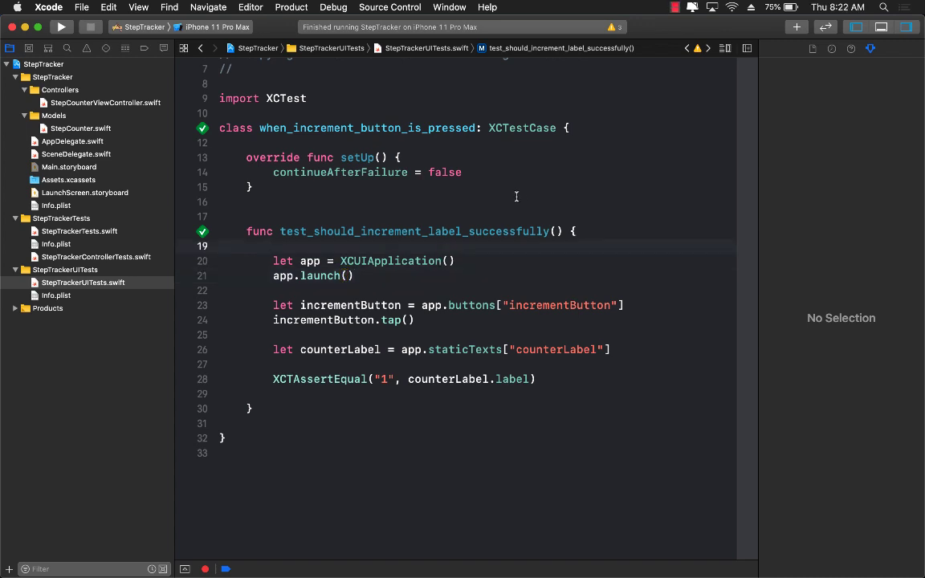
pyautogui.click(505, 172)
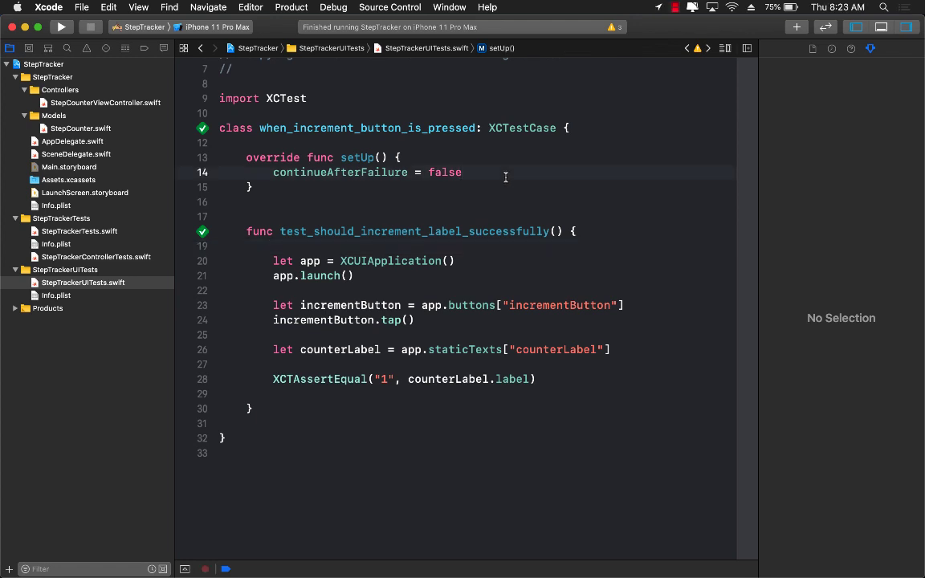
pyautogui.click(462, 172)
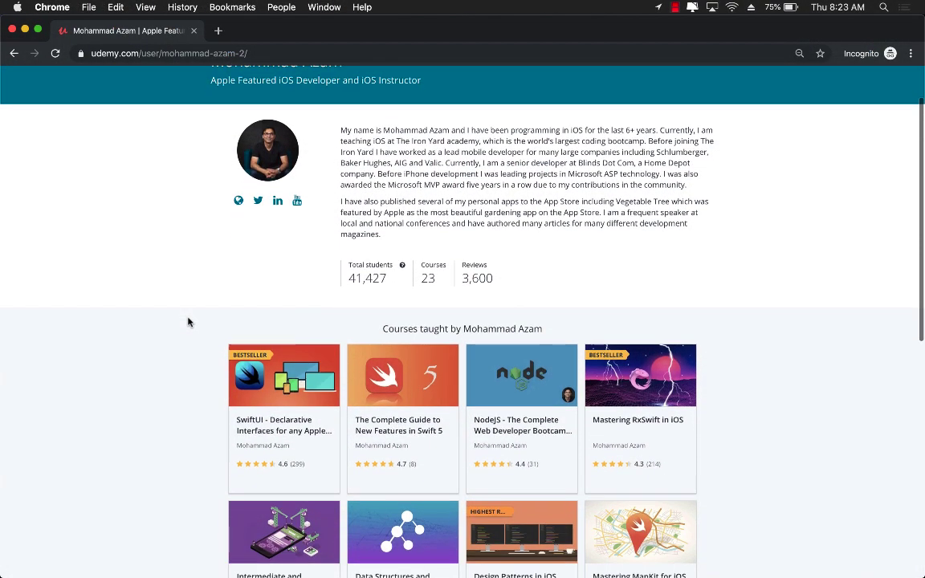
pyautogui.scroll(-3)
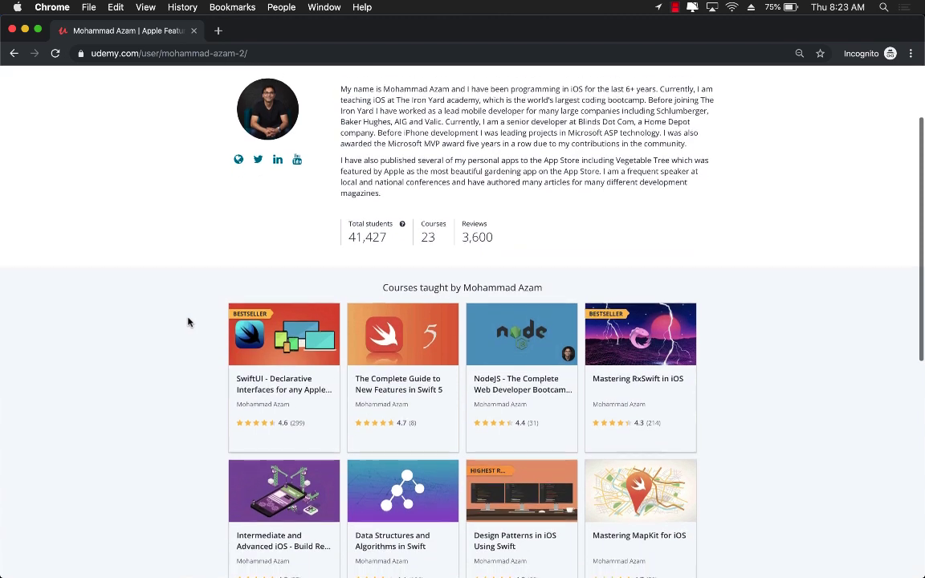
pyautogui.scroll(-3)
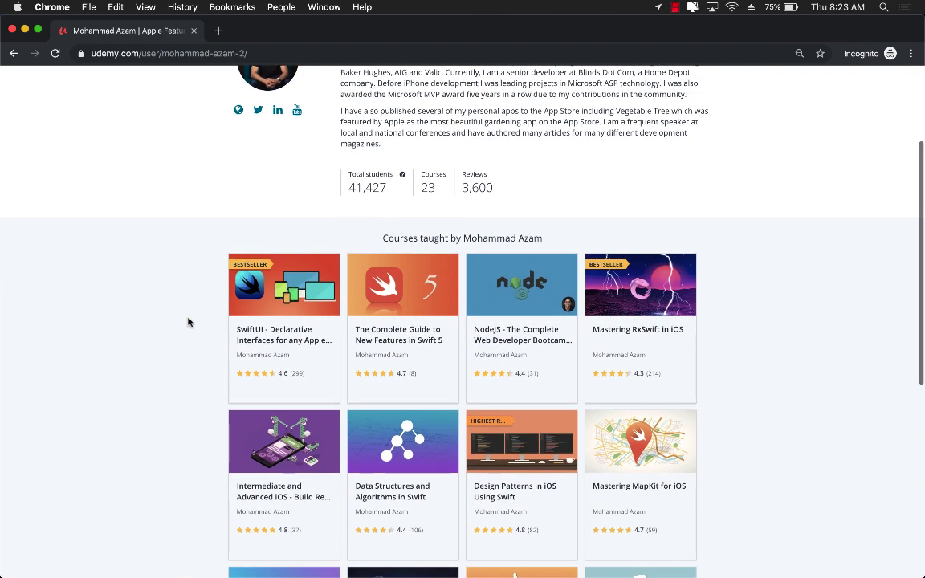
pyautogui.moveTo(283, 334)
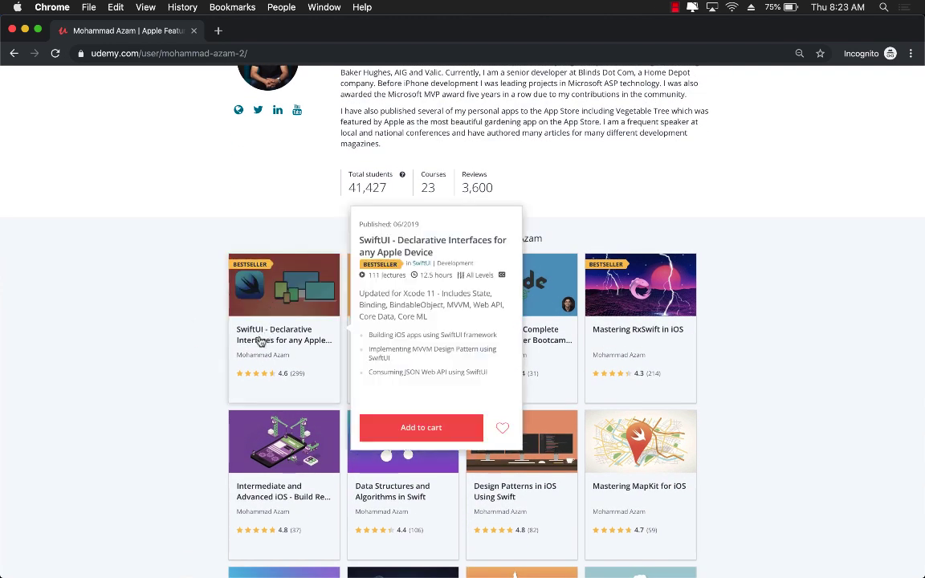
pyautogui.moveTo(259, 334)
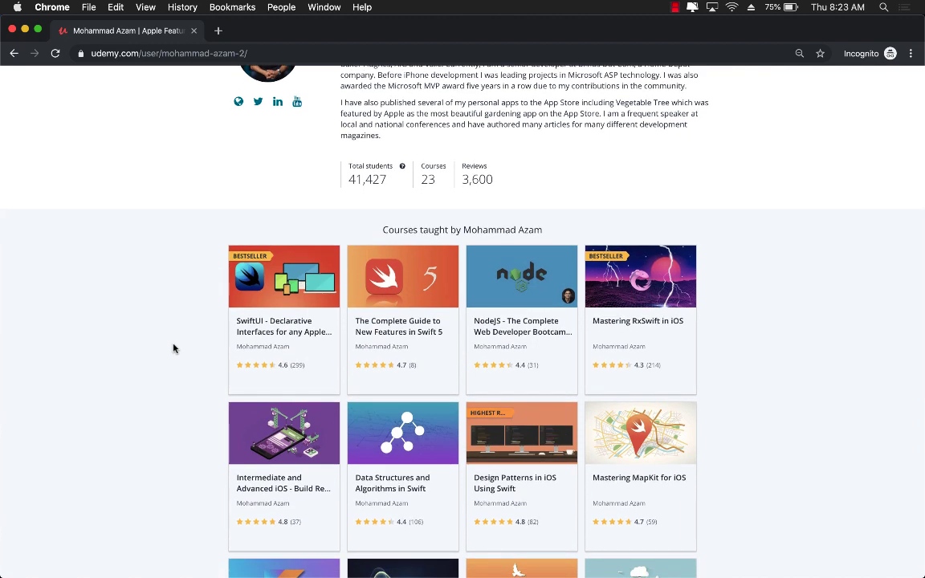
pyautogui.scroll(-3)
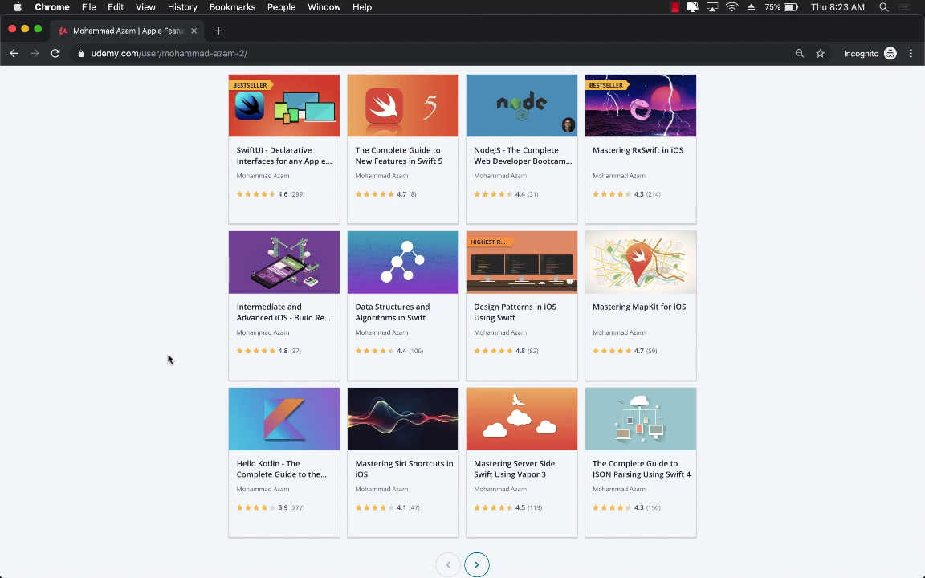
pyautogui.scroll(3)
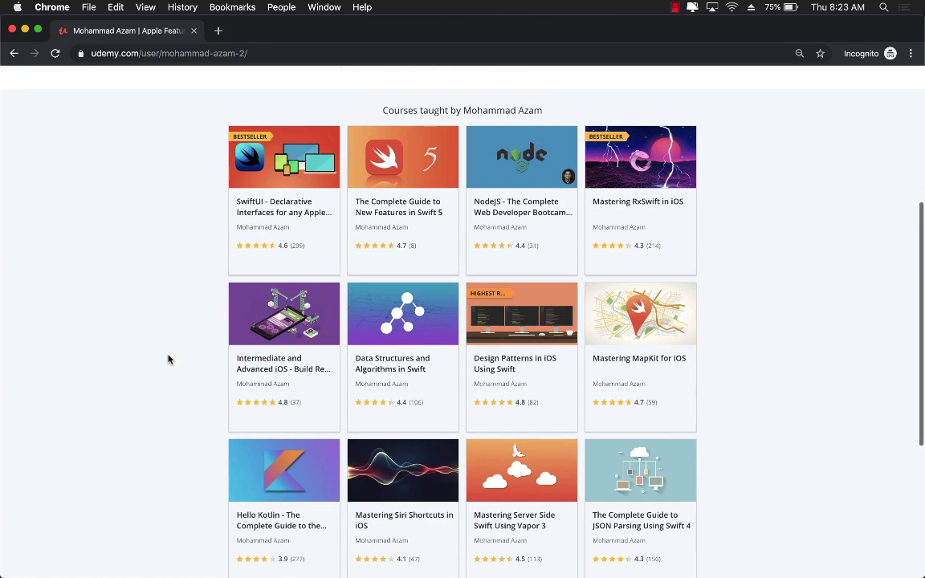
pyautogui.scroll(3)
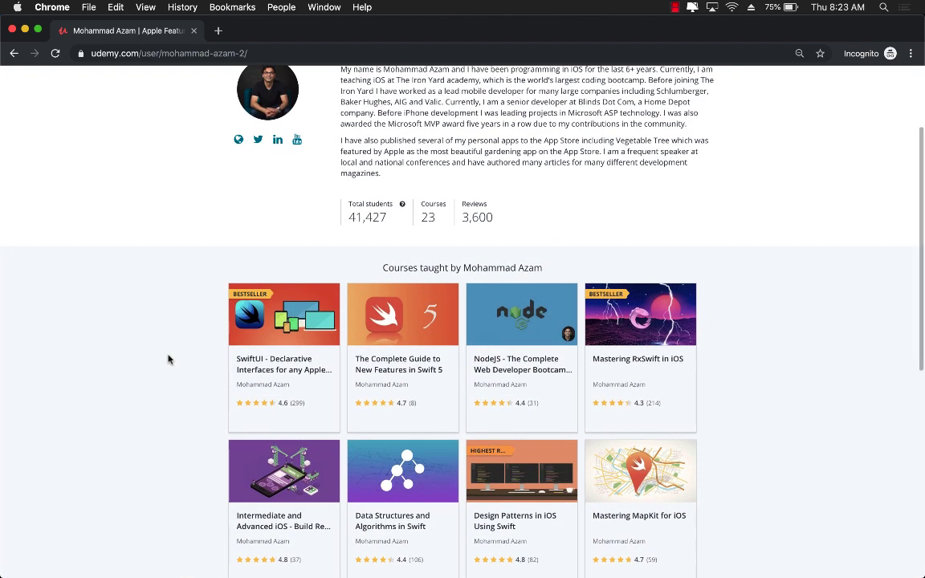
pyautogui.scroll(3)
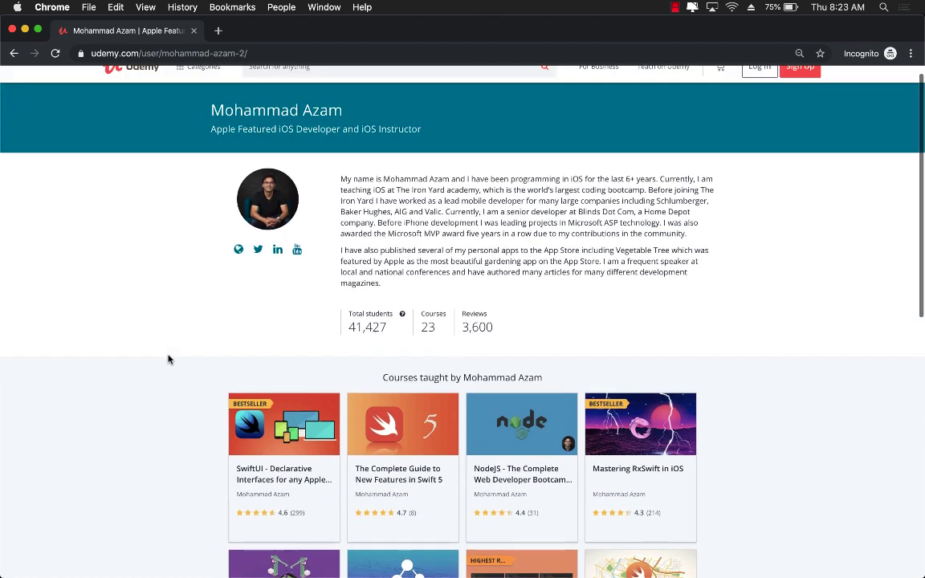
pyautogui.scroll(3)
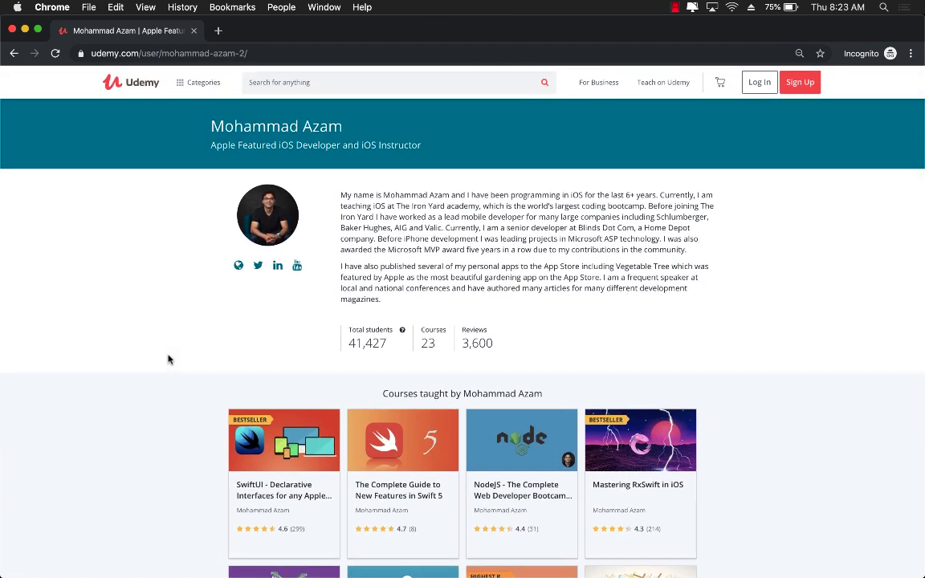
pyautogui.moveTo(131, 293)
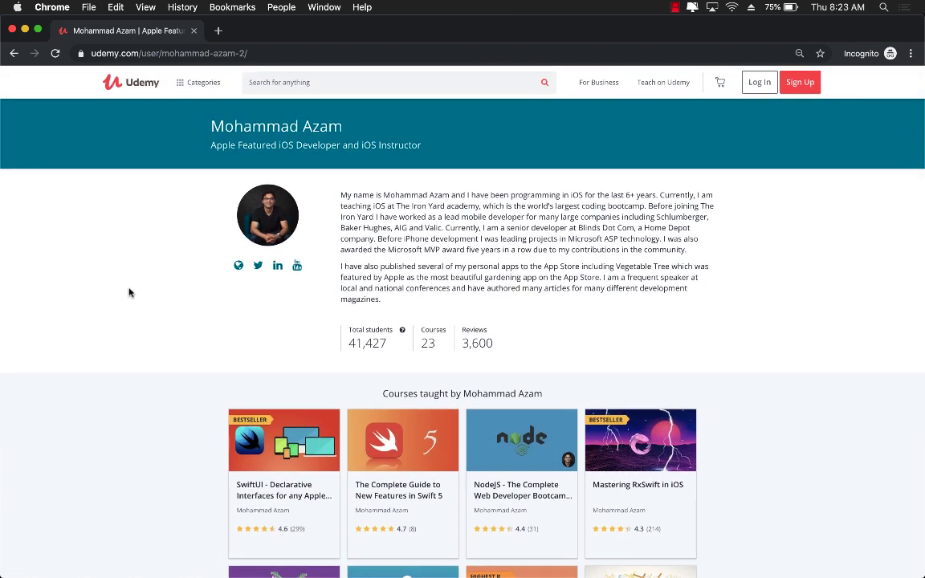